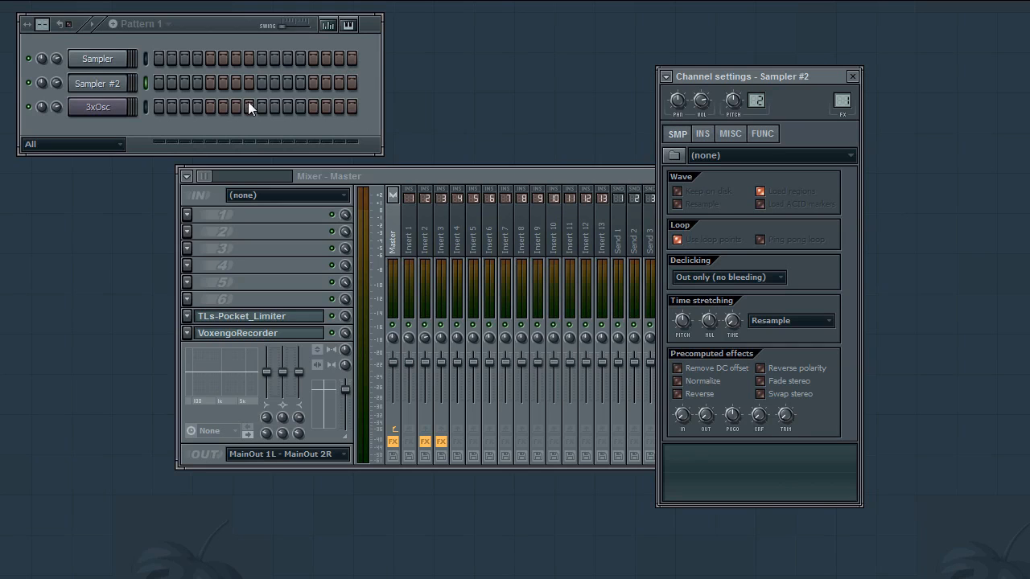
Step: Show the options menu for the Sampler #2 channel button
{"action": "right_click", "coordinate": [97, 83]}
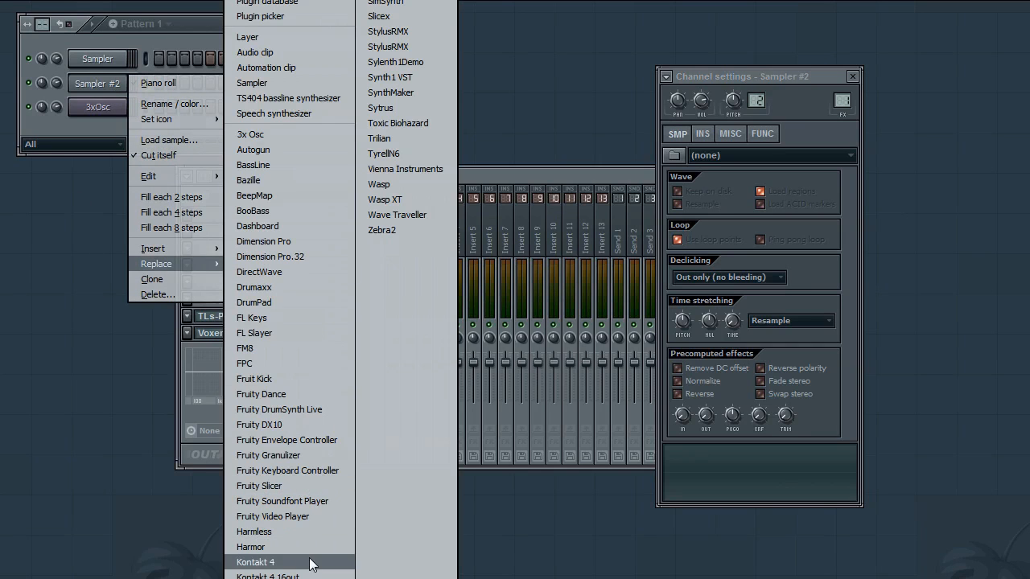
Step: Replace the channel with Kontakt 4 and browse Patches, QUICK PLAY and XPatches folders
{"action": "left_click", "coordinate": [254, 563]}
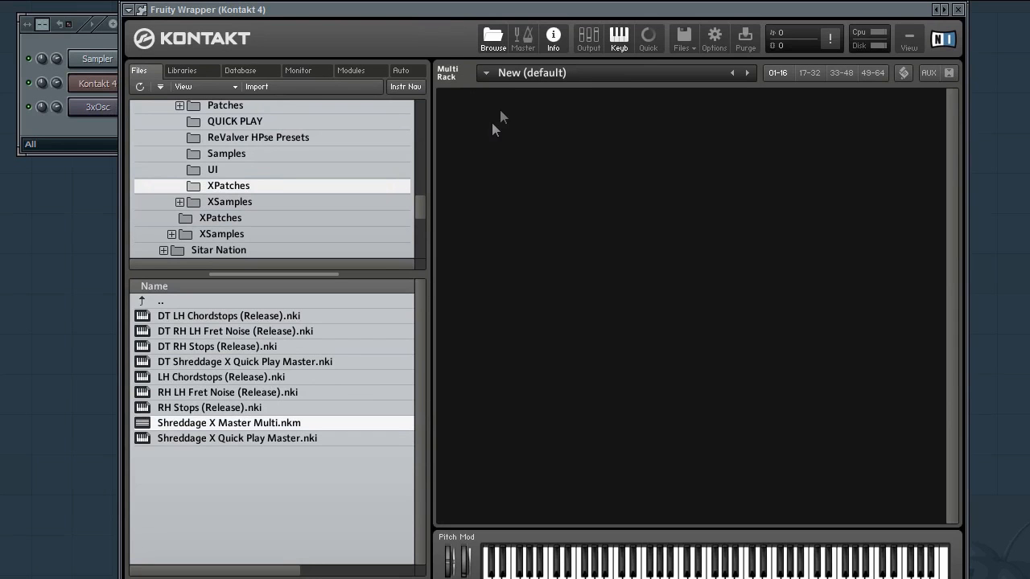
{"action": "mouse_move", "coordinate": [341, 378]}
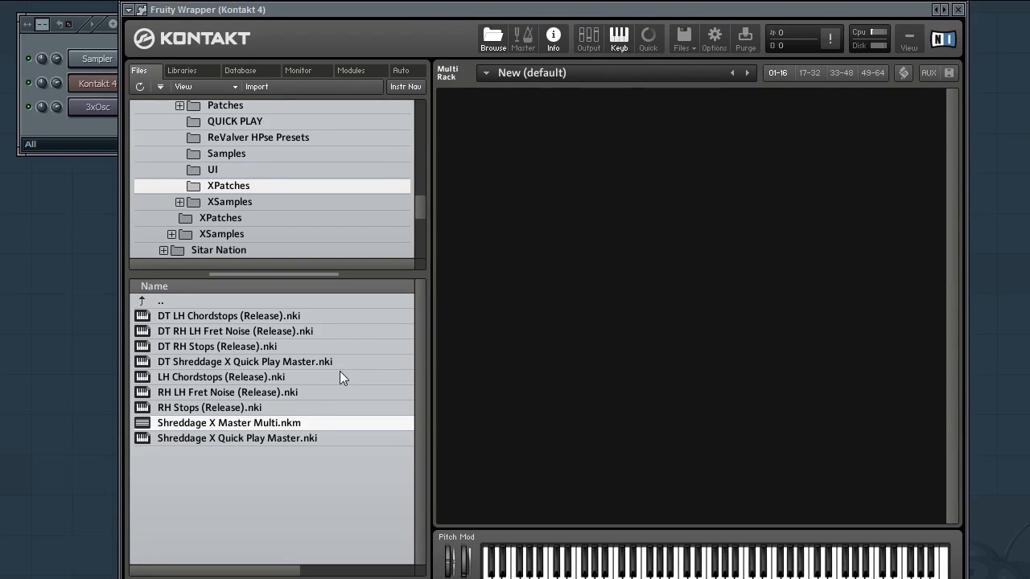
{"action": "mouse_move", "coordinate": [245, 433]}
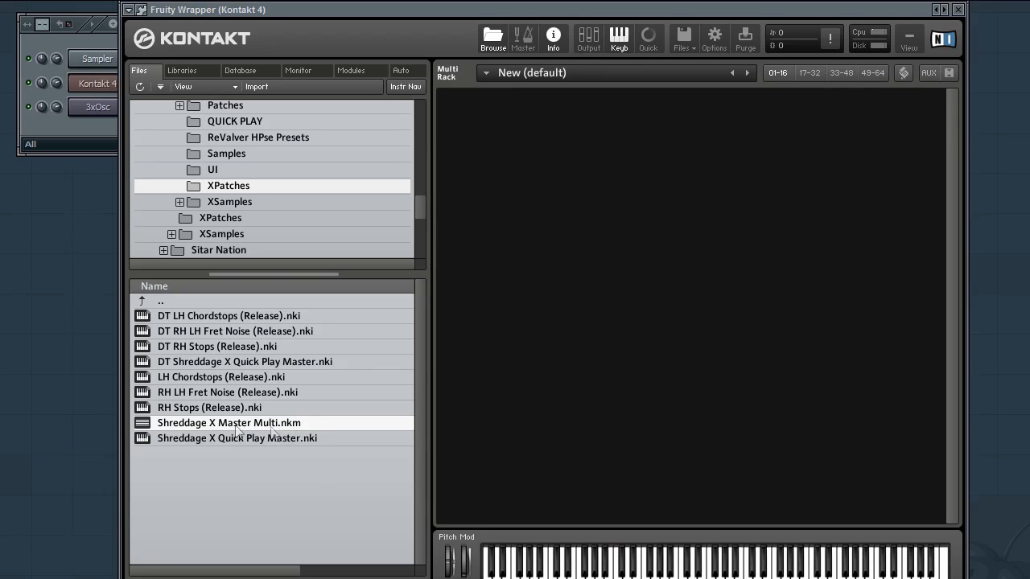
{"action": "left_click", "coordinate": [226, 106]}
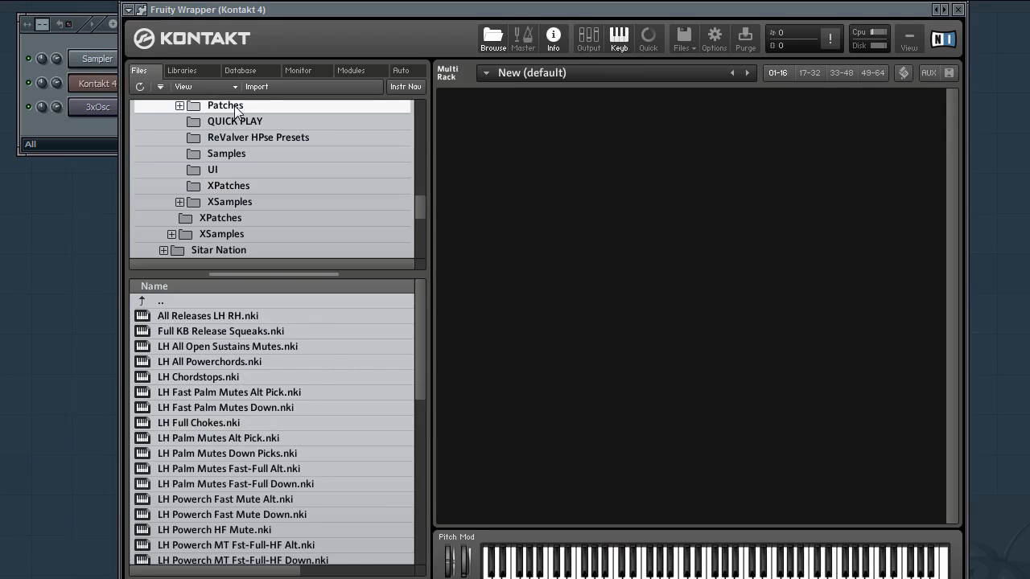
{"action": "left_click", "coordinate": [235, 121]}
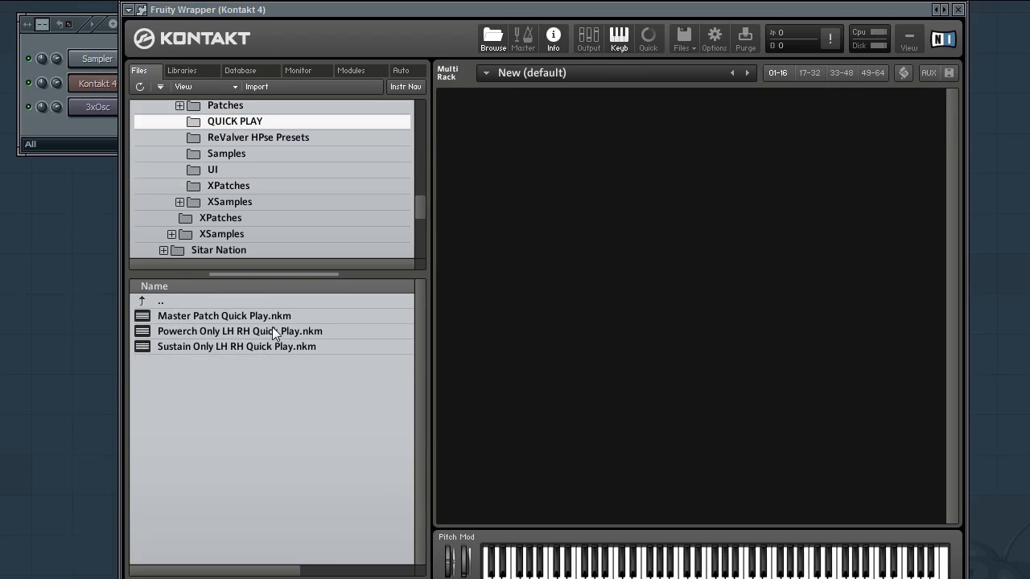
{"action": "left_click", "coordinate": [229, 185]}
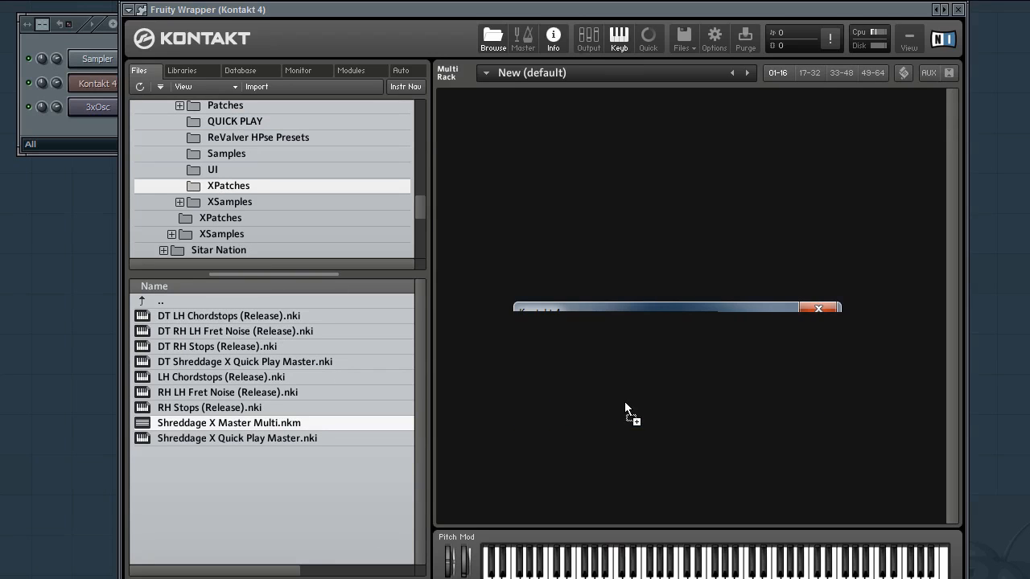
Step: Load Shreddage X Master Multi.nkm into the Multi Rack
{"action": "double_click", "coordinate": [228, 422]}
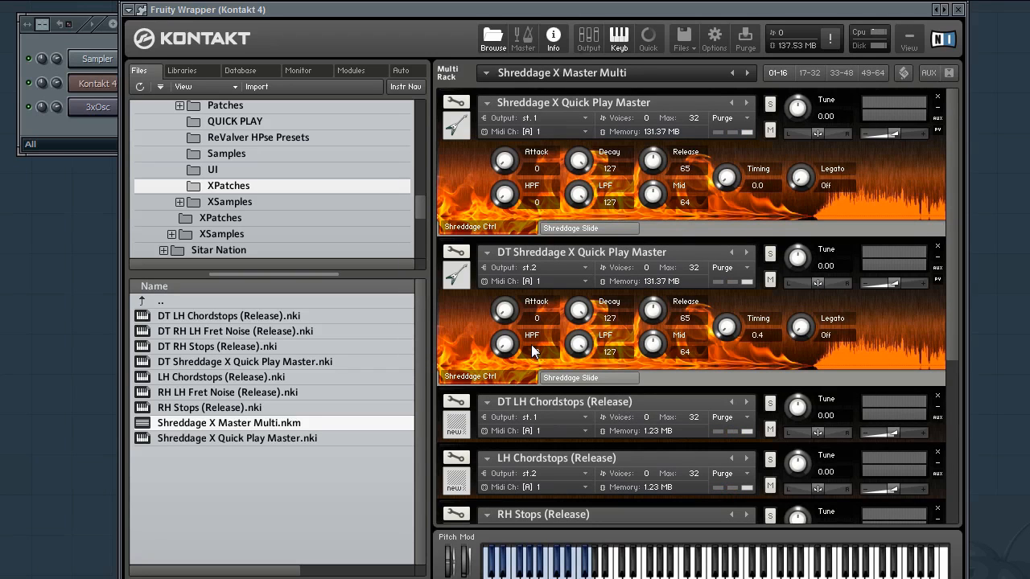
{"action": "mouse_move", "coordinate": [13, 431]}
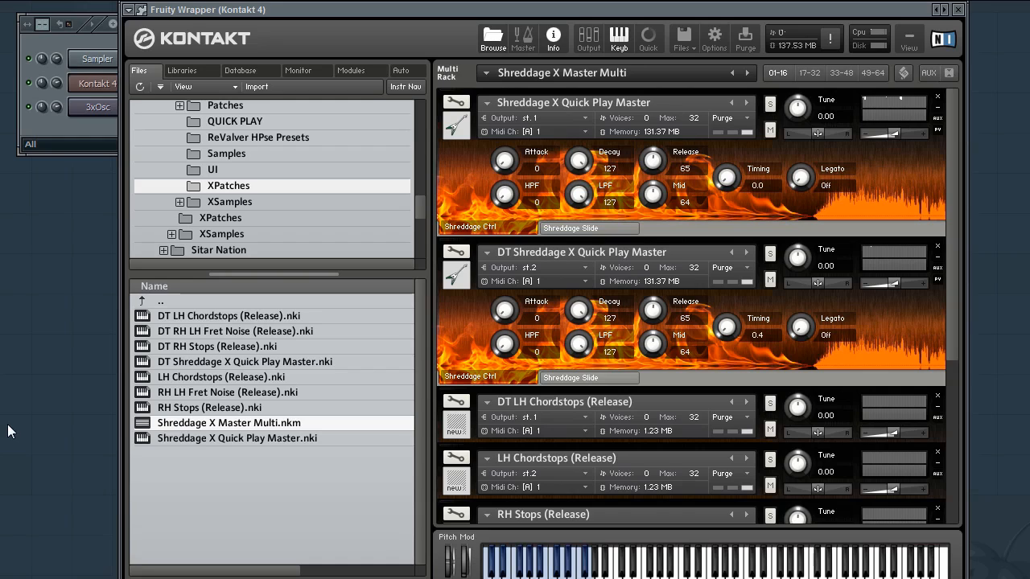
{"action": "mouse_move", "coordinate": [491, 261]}
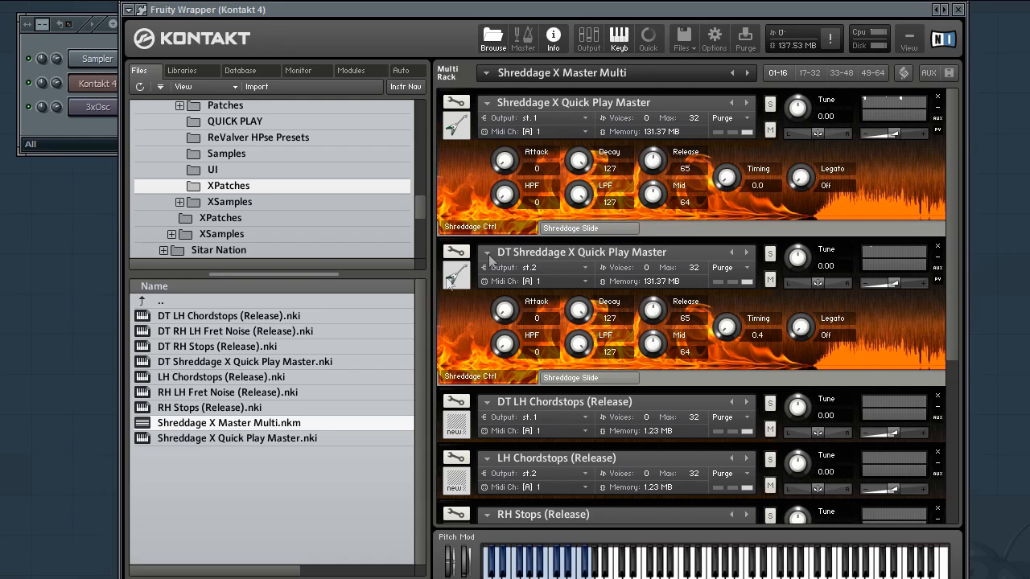
{"action": "mouse_move", "coordinate": [579, 280]}
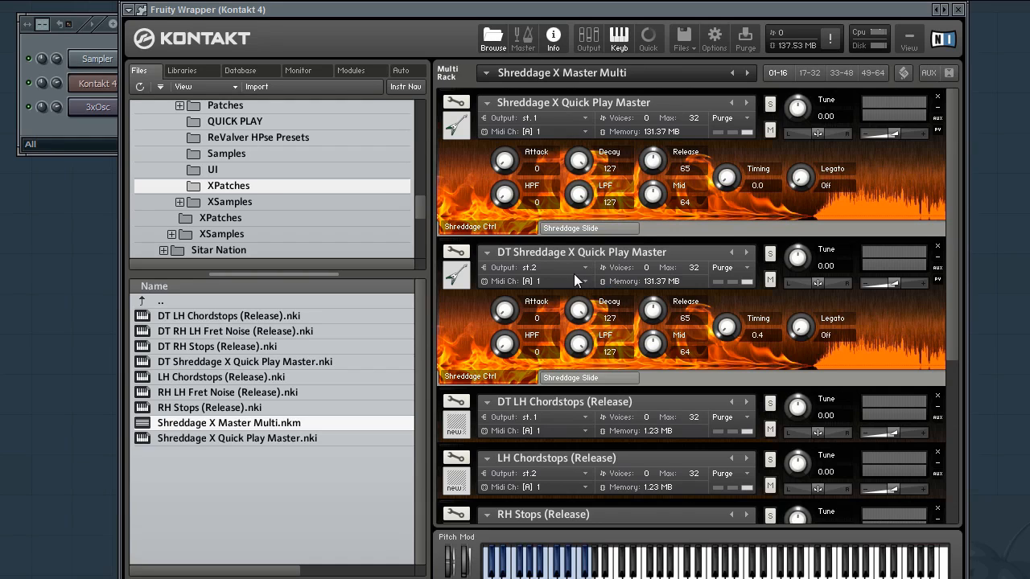
{"action": "mouse_move", "coordinate": [583, 371]}
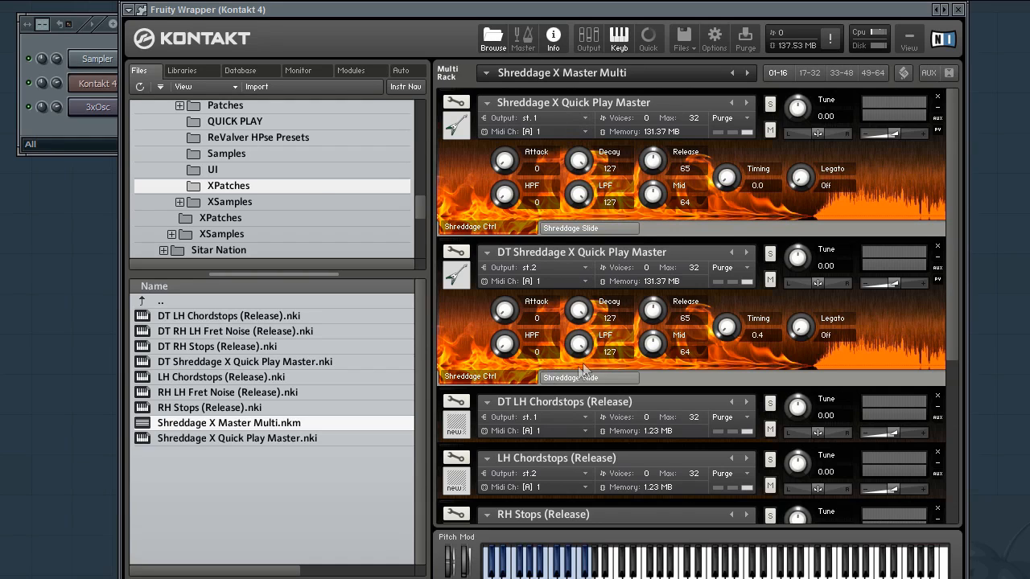
{"action": "mouse_move", "coordinate": [560, 271]}
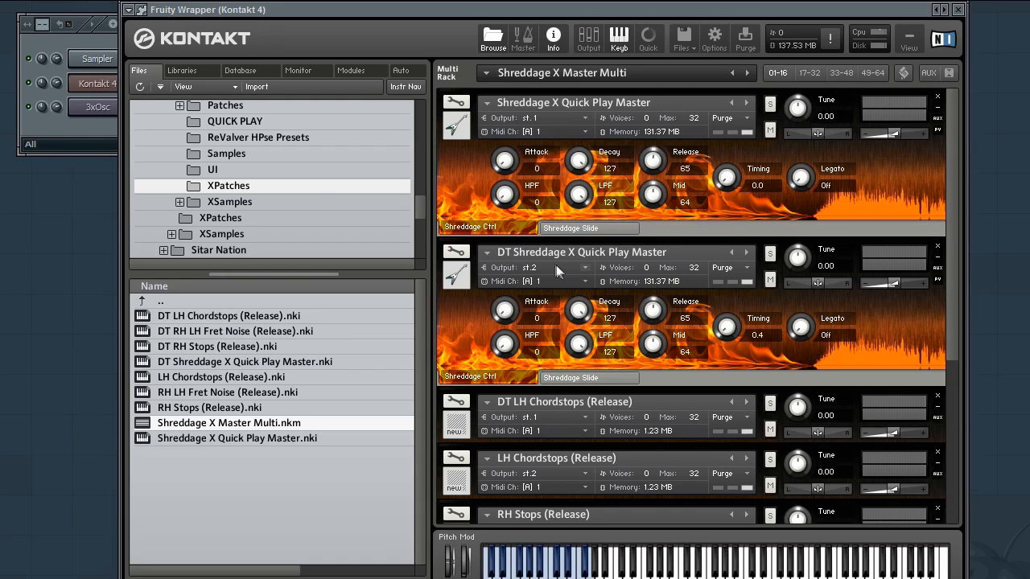
{"action": "mouse_move", "coordinate": [495, 272]}
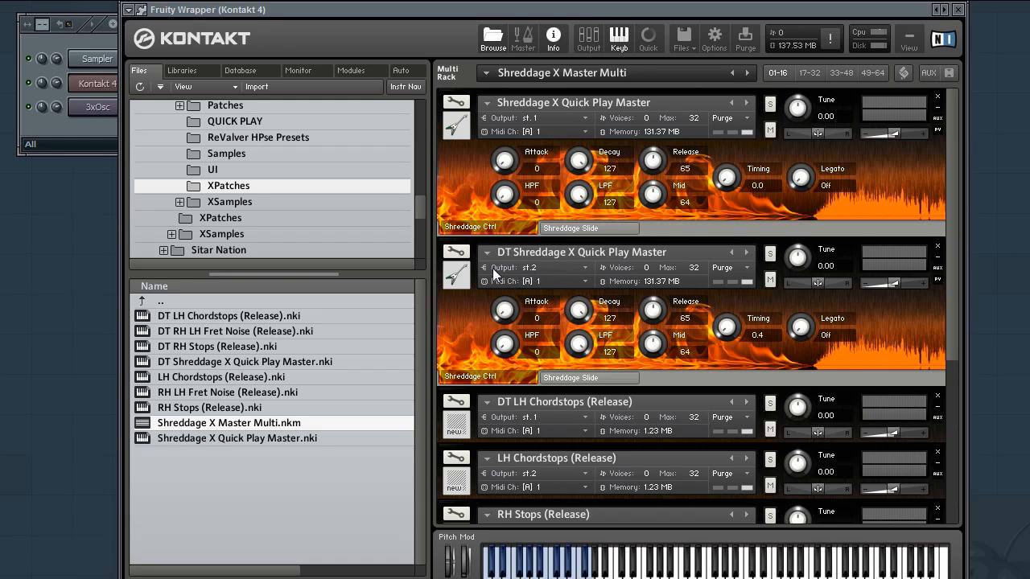
{"action": "mouse_move", "coordinate": [547, 129]}
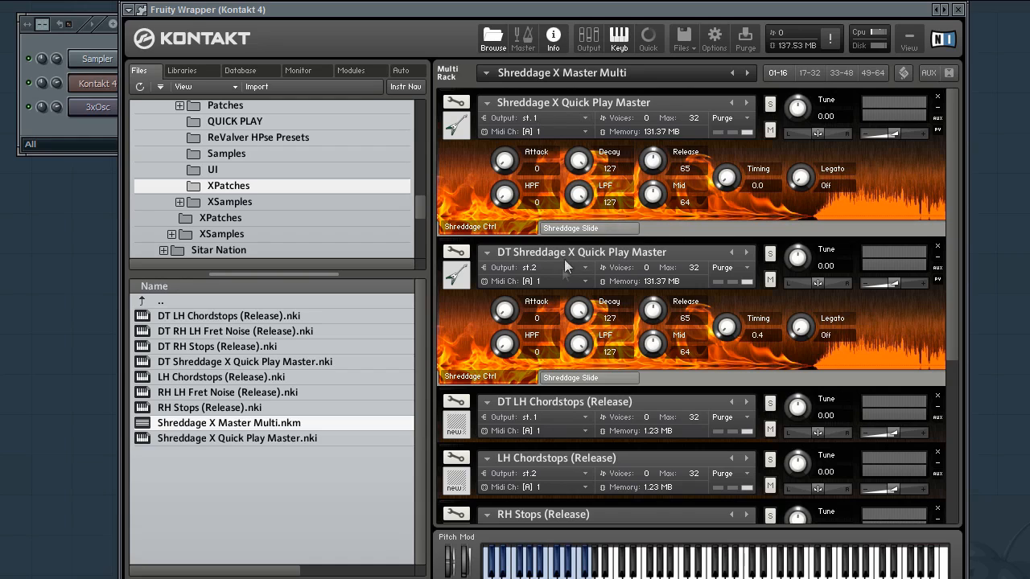
{"action": "mouse_move", "coordinate": [599, 76]}
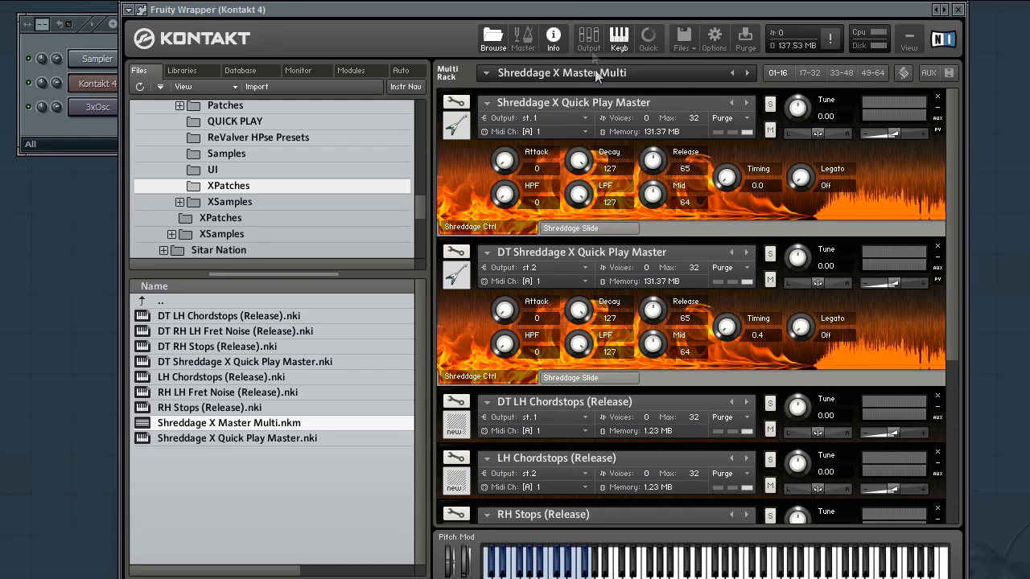
Step: Route the multi's st.1 and st.2 channels to separate plugin outputs and confirm
{"action": "left_click", "coordinate": [589, 39]}
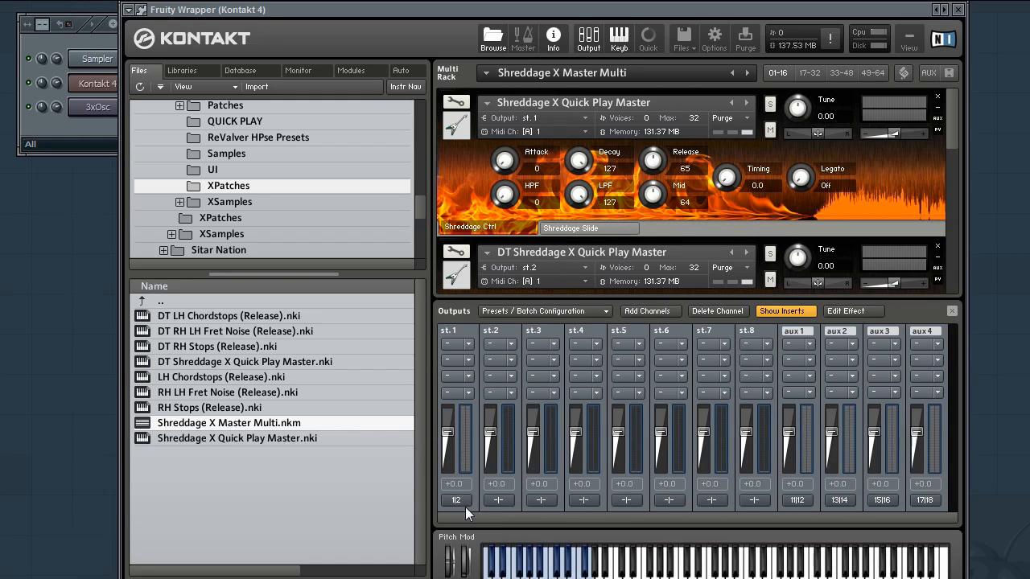
{"action": "left_click", "coordinate": [455, 499]}
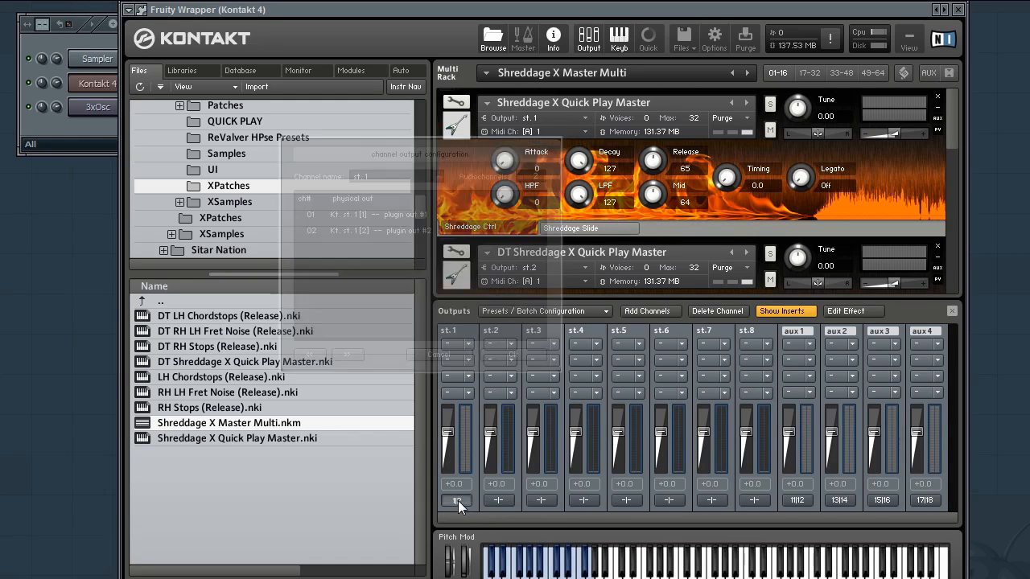
{"action": "left_click", "coordinate": [457, 499]}
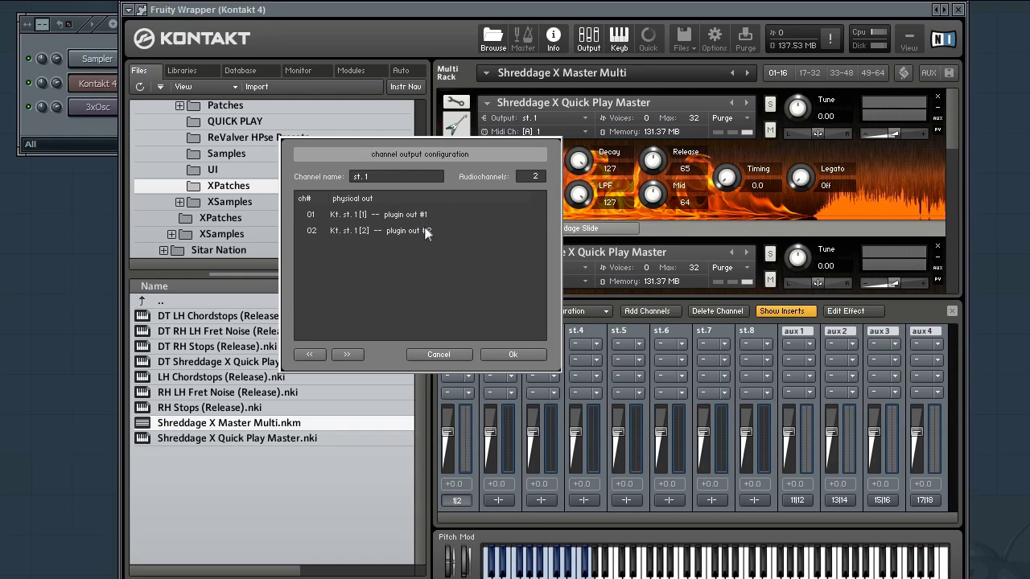
{"action": "mouse_move", "coordinate": [425, 219]}
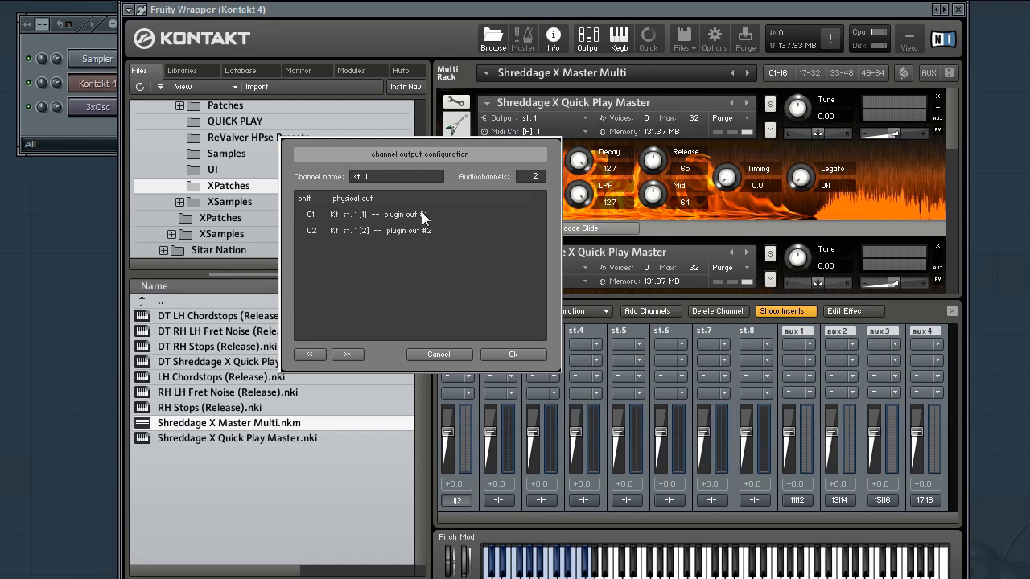
{"action": "left_click", "coordinate": [512, 354]}
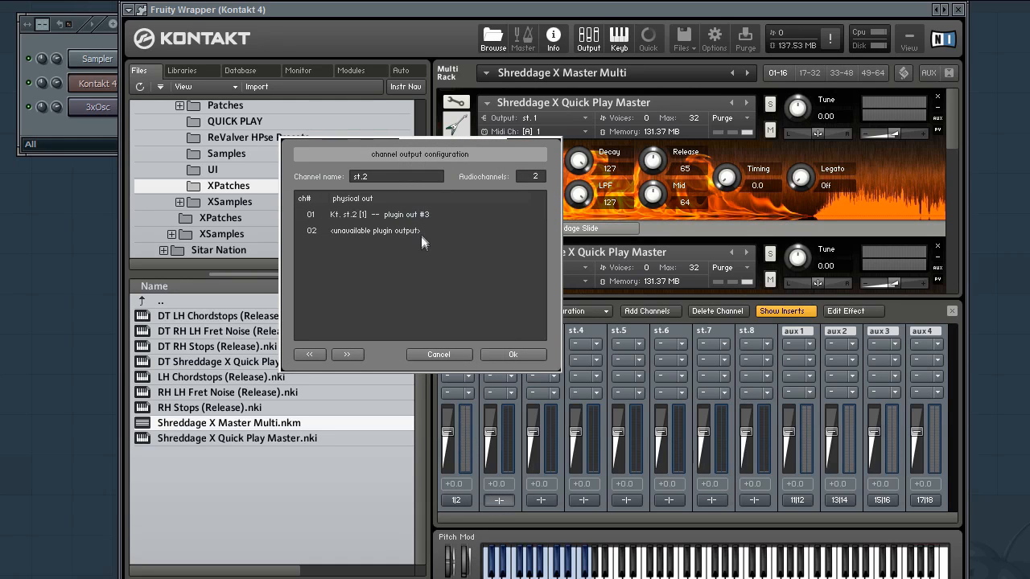
{"action": "left_click", "coordinate": [378, 214]}
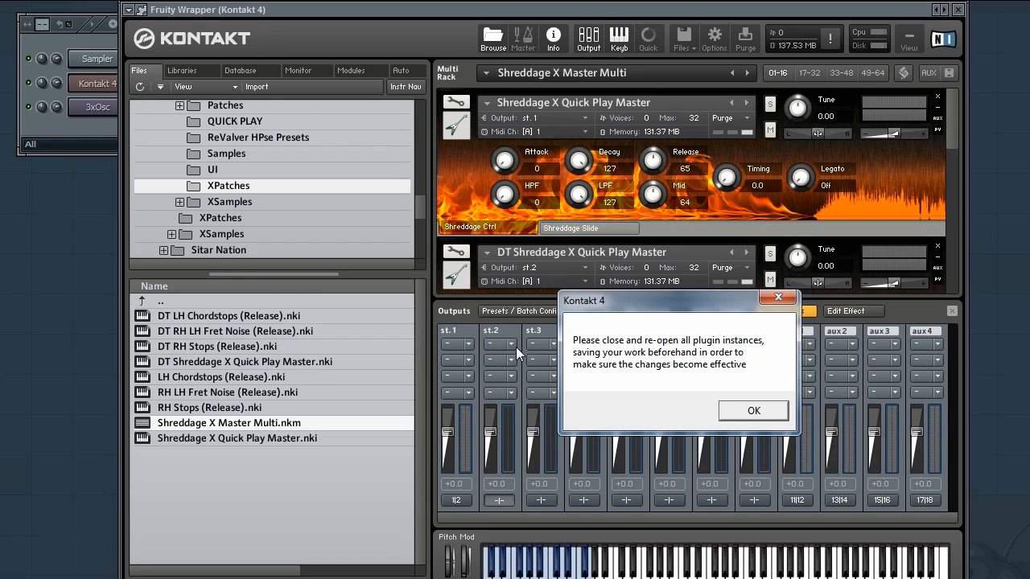
{"action": "mouse_move", "coordinate": [679, 388]}
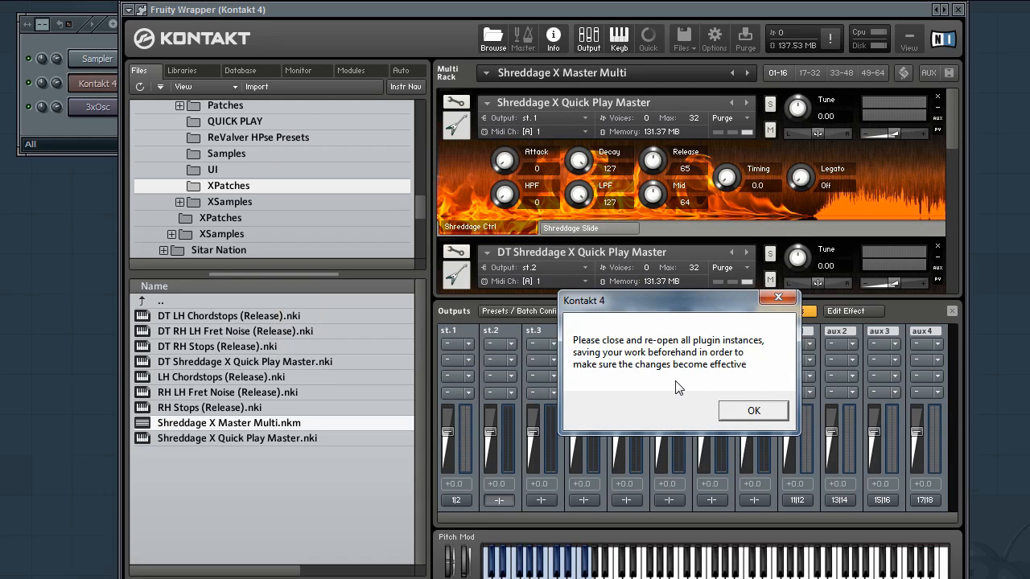
{"action": "mouse_move", "coordinate": [707, 393]}
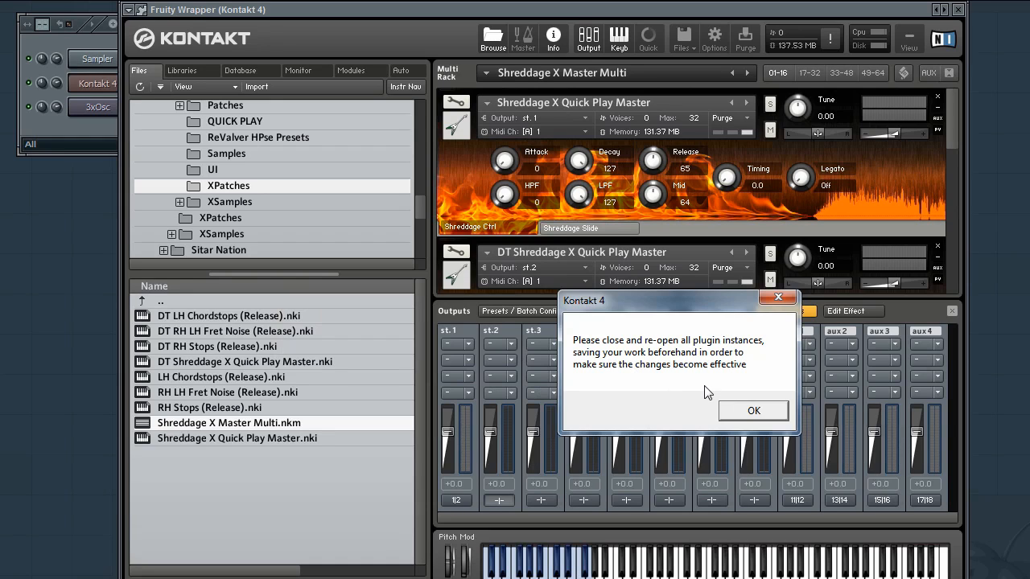
{"action": "mouse_move", "coordinate": [750, 422]}
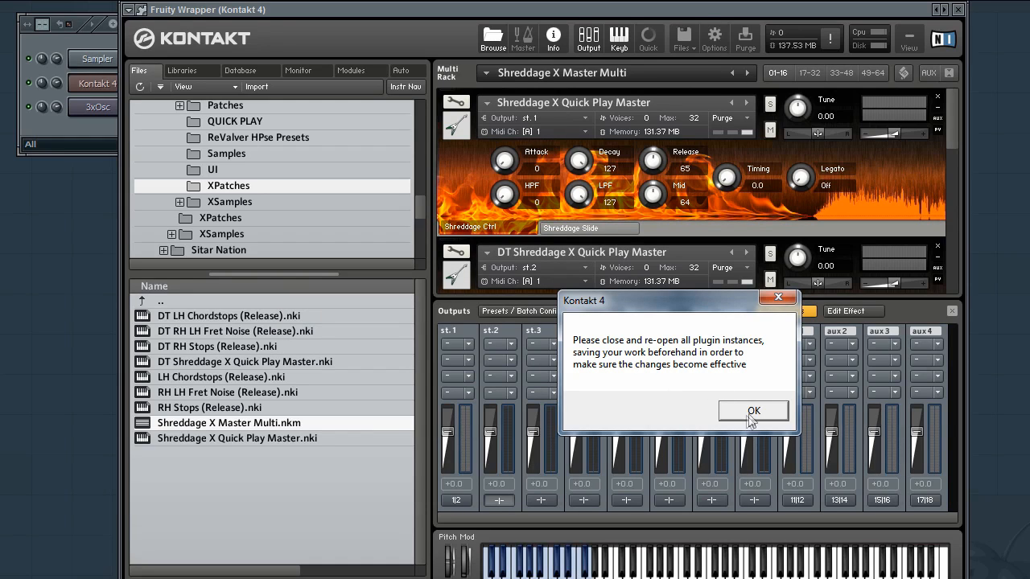
Step: Dismiss Kontakt's notice and show the Fruity Wrapper's PROCESSING output connections
{"action": "left_click", "coordinate": [753, 410]}
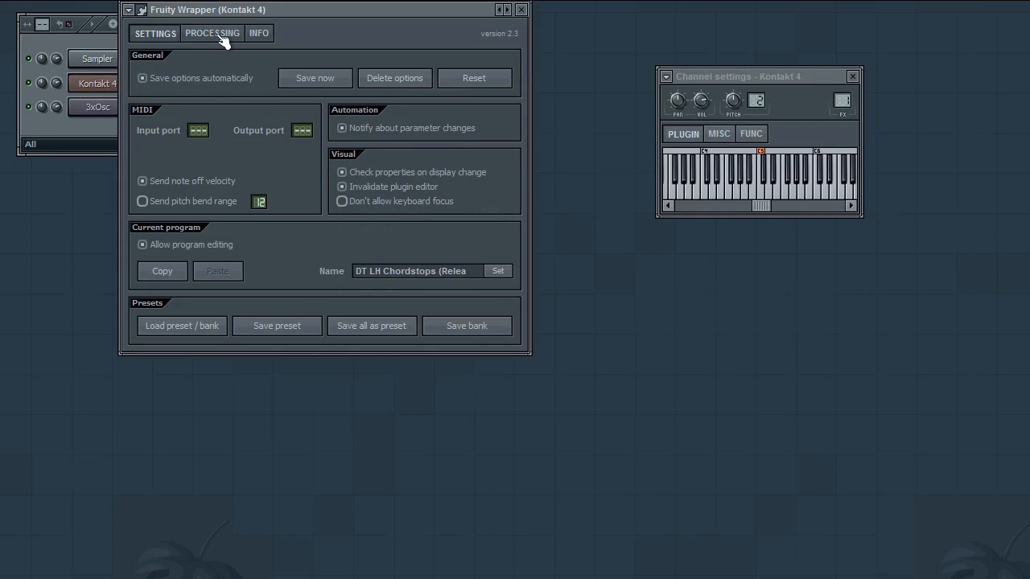
{"action": "left_click", "coordinate": [213, 32]}
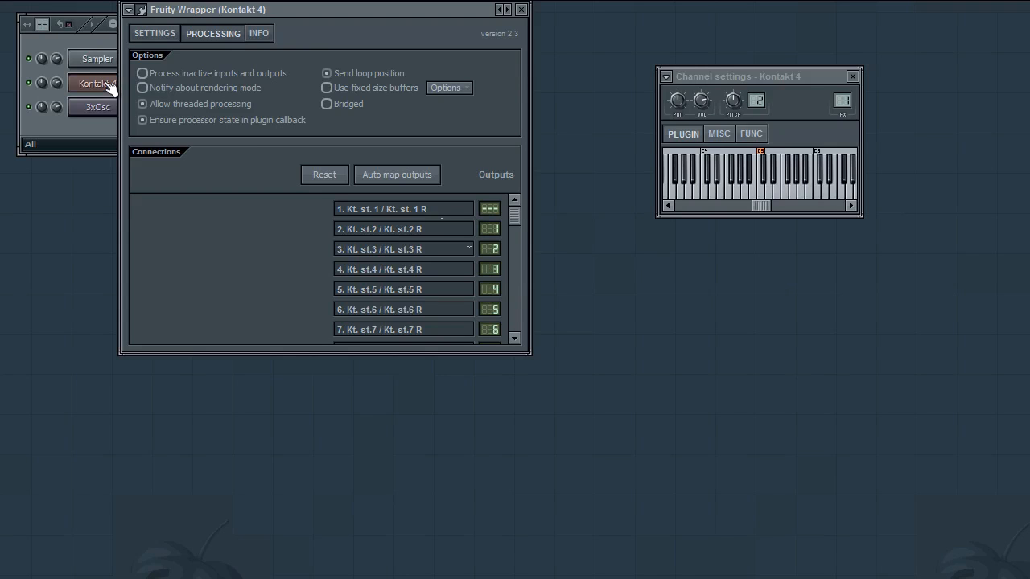
{"action": "mouse_move", "coordinate": [454, 187]}
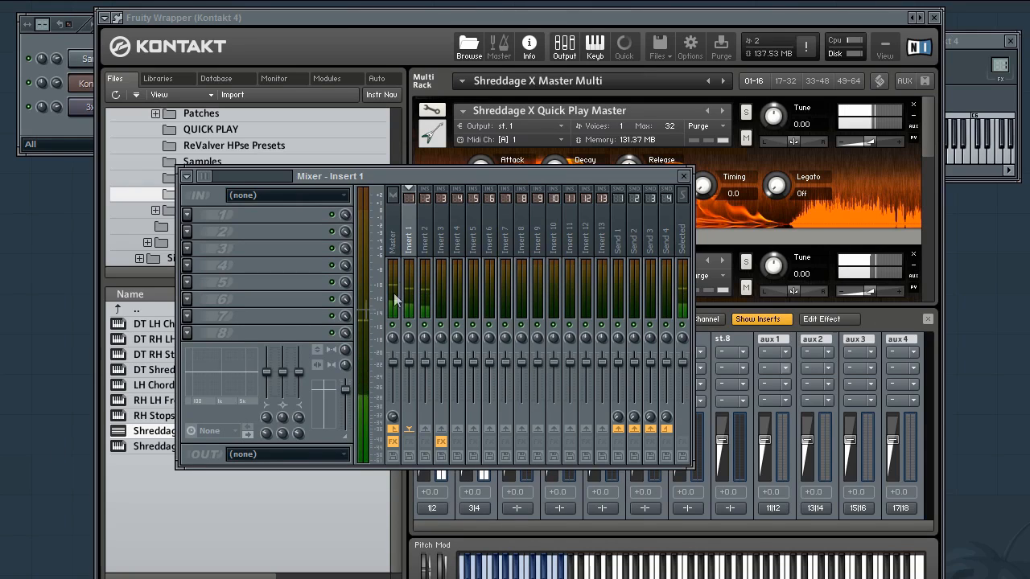
{"action": "mouse_move", "coordinate": [438, 250]}
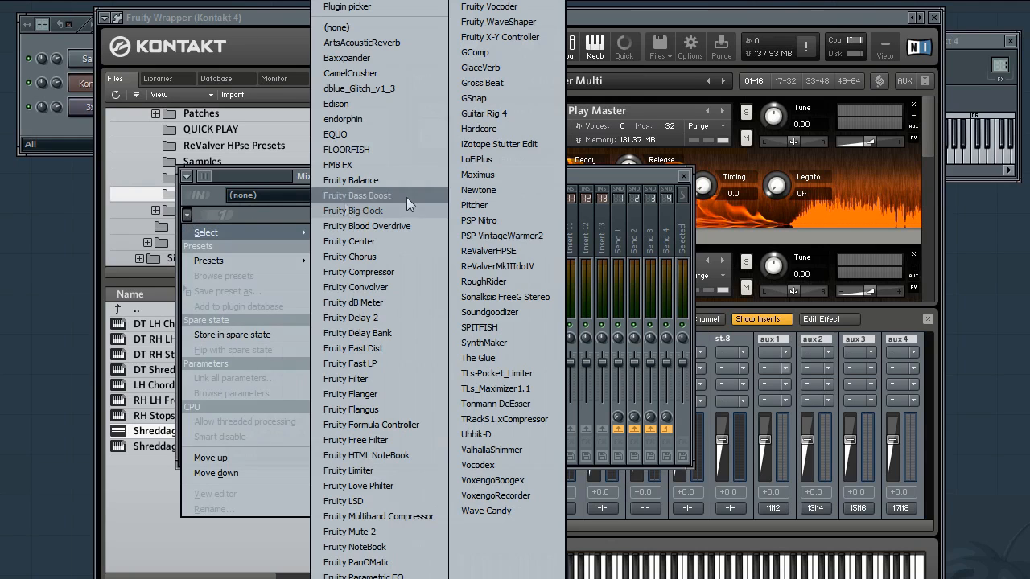
{"action": "mouse_move", "coordinate": [489, 251]}
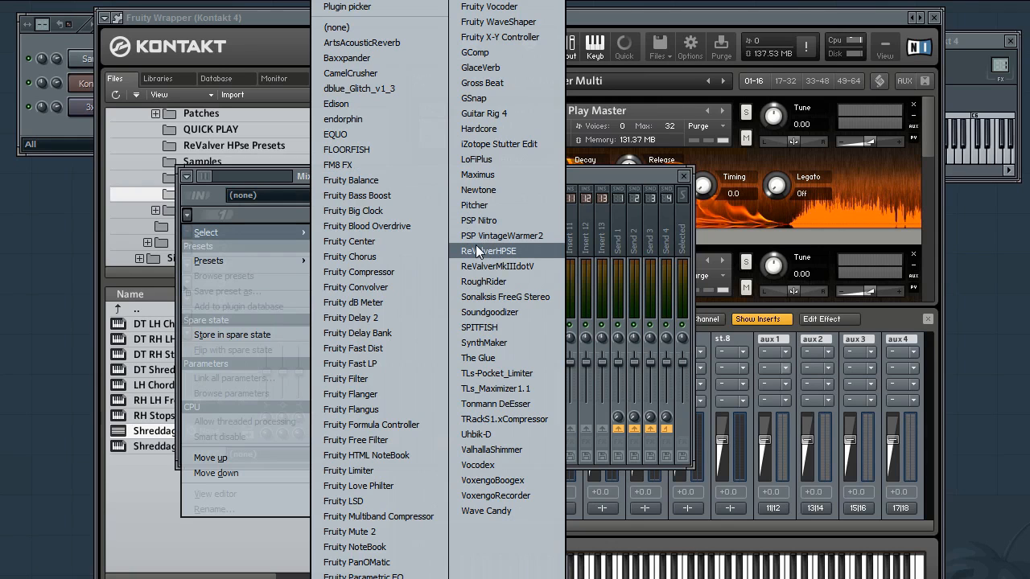
Step: Load ReValverHPSE into an effect slot on Insert 1
{"action": "left_click", "coordinate": [490, 251]}
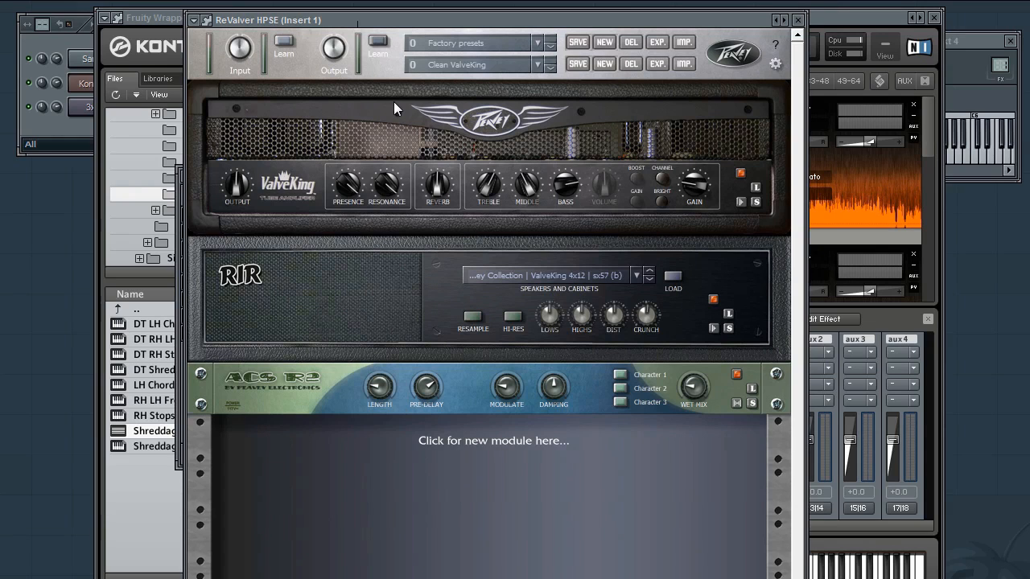
{"action": "mouse_move", "coordinate": [425, 25]}
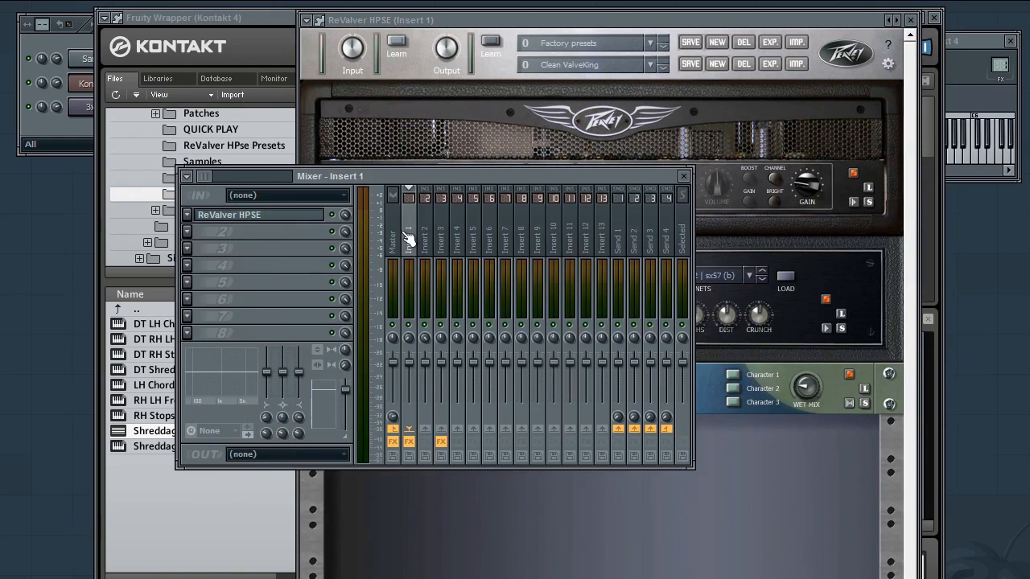
Step: Apply the factory '3120 Gain' preset to ReValver on Insert 1
{"action": "left_click", "coordinate": [682, 175]}
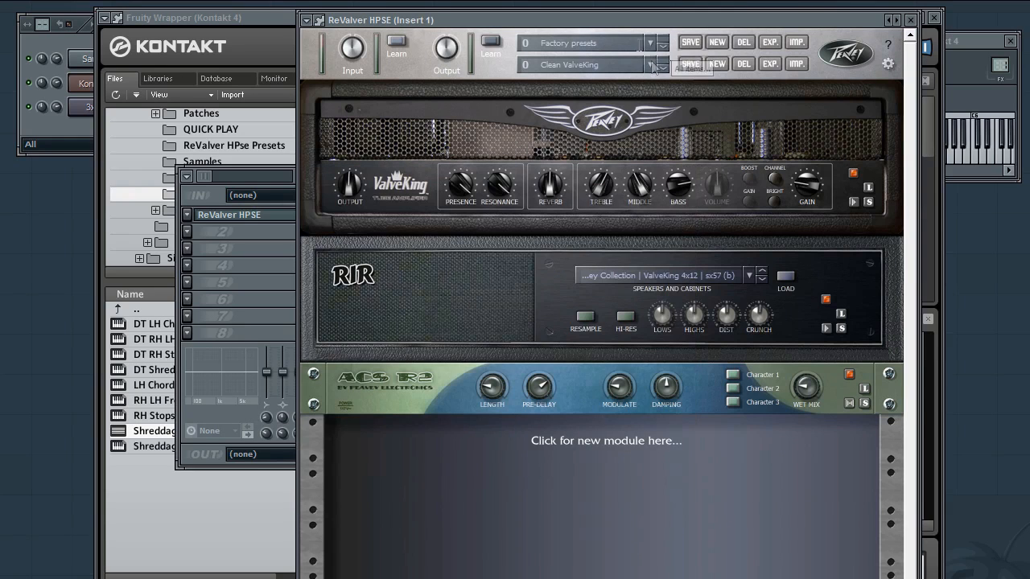
{"action": "left_click", "coordinate": [653, 64]}
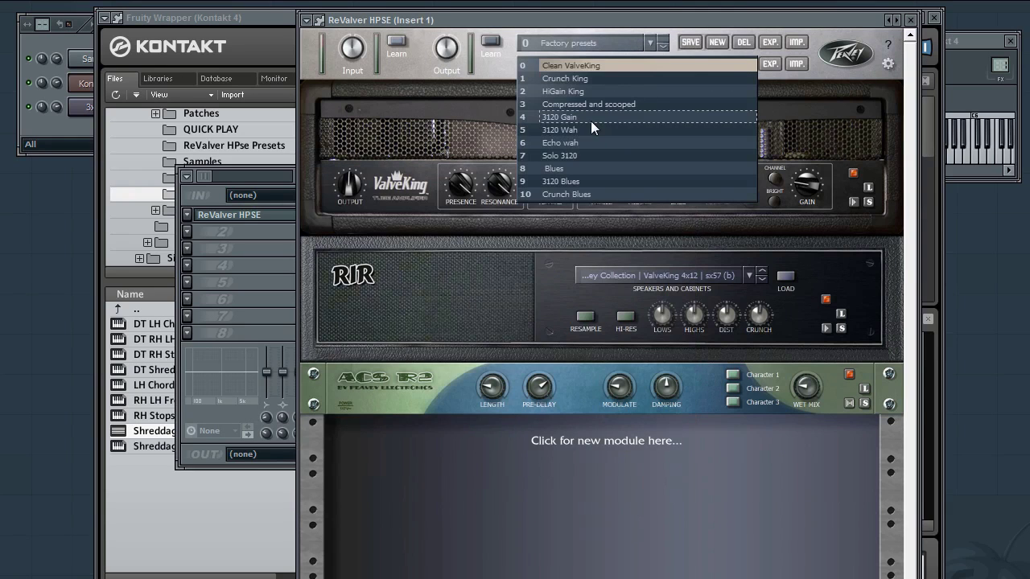
{"action": "left_click", "coordinate": [558, 116]}
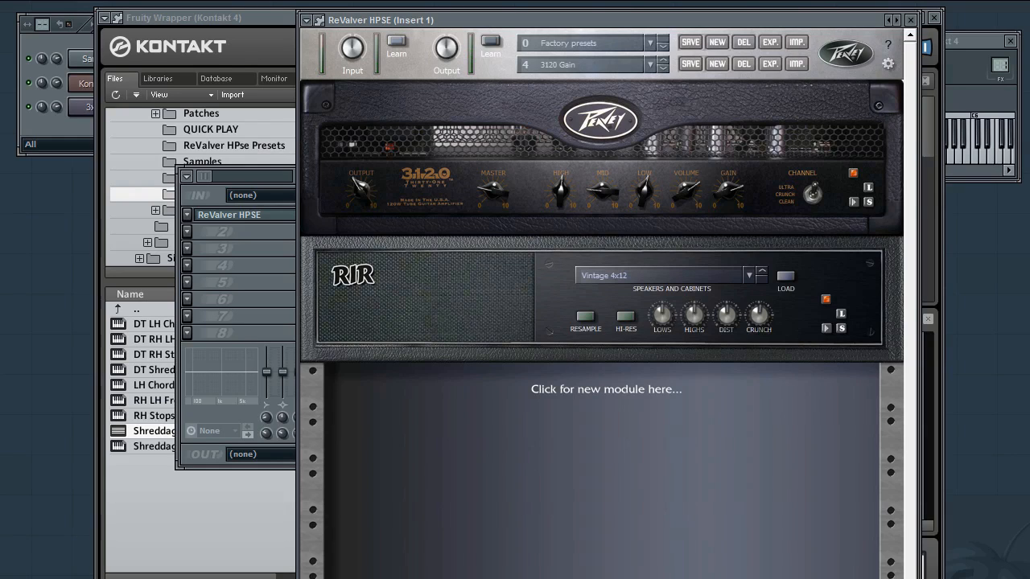
{"action": "mouse_move", "coordinate": [203, 312]}
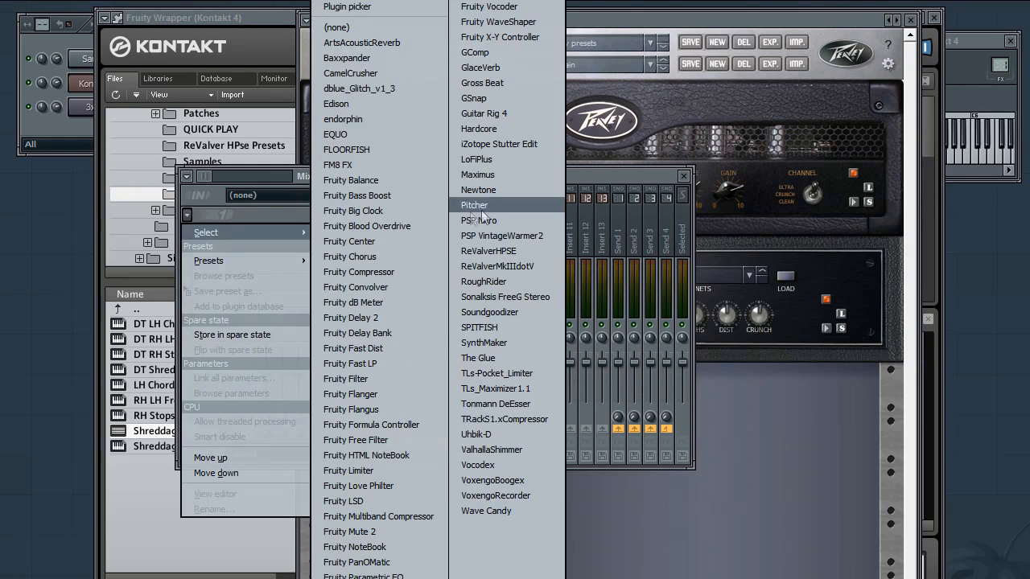
Step: Load a second ReValverHPSE on Insert 2 with the 'Solo 3120' preset
{"action": "left_click", "coordinate": [489, 251]}
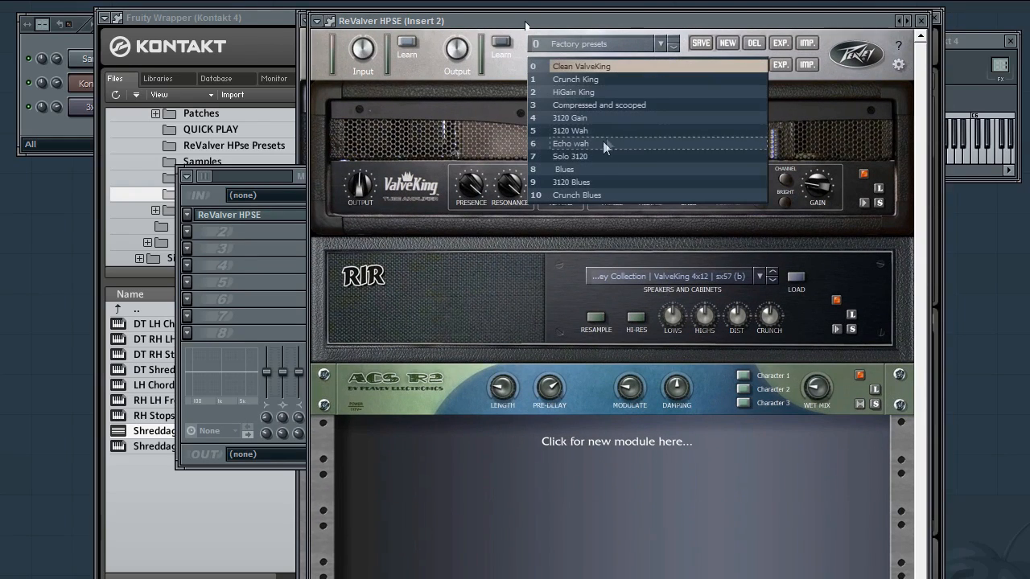
{"action": "mouse_move", "coordinate": [599, 161]}
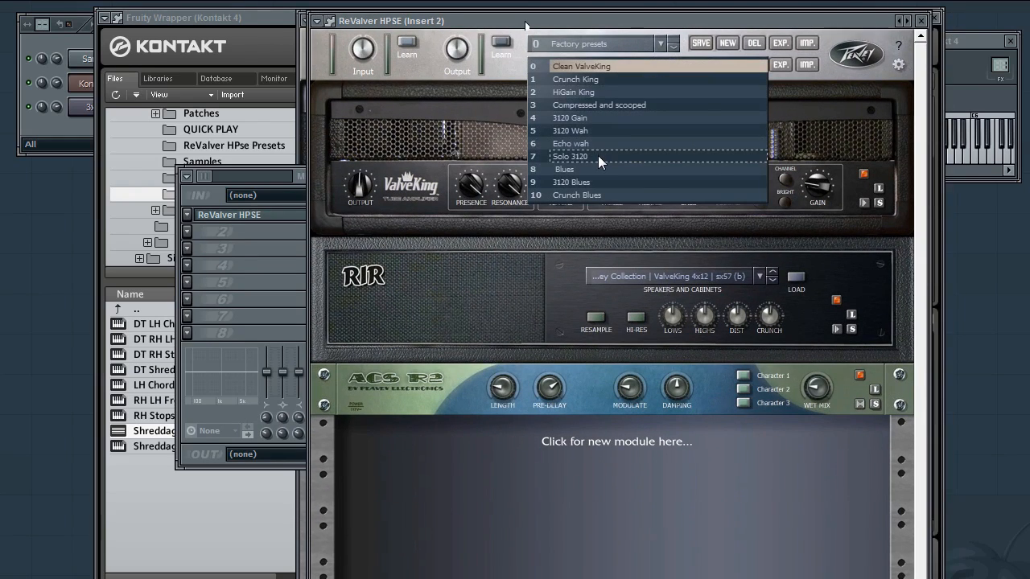
{"action": "left_click", "coordinate": [569, 156]}
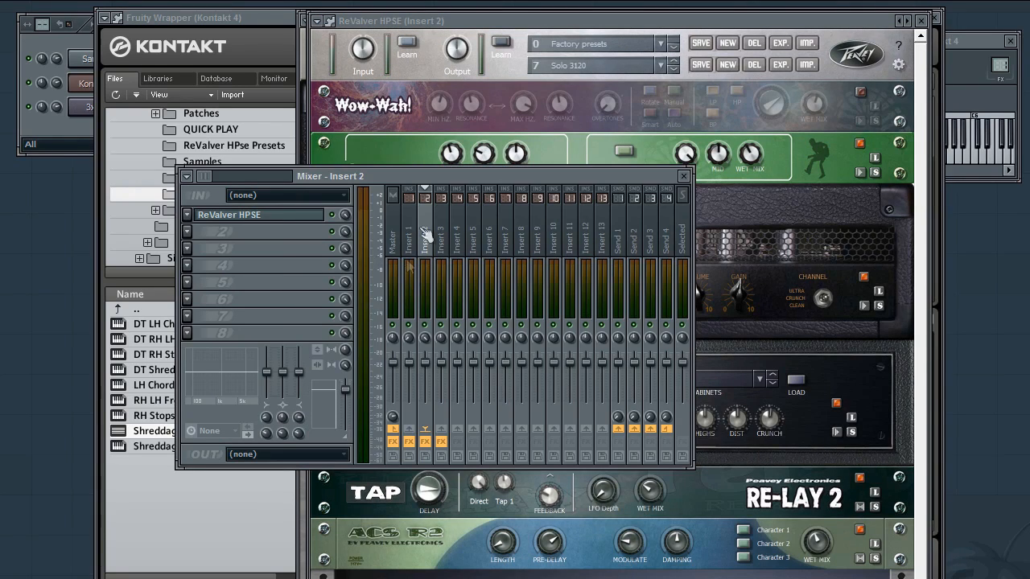
{"action": "mouse_move", "coordinate": [419, 111]}
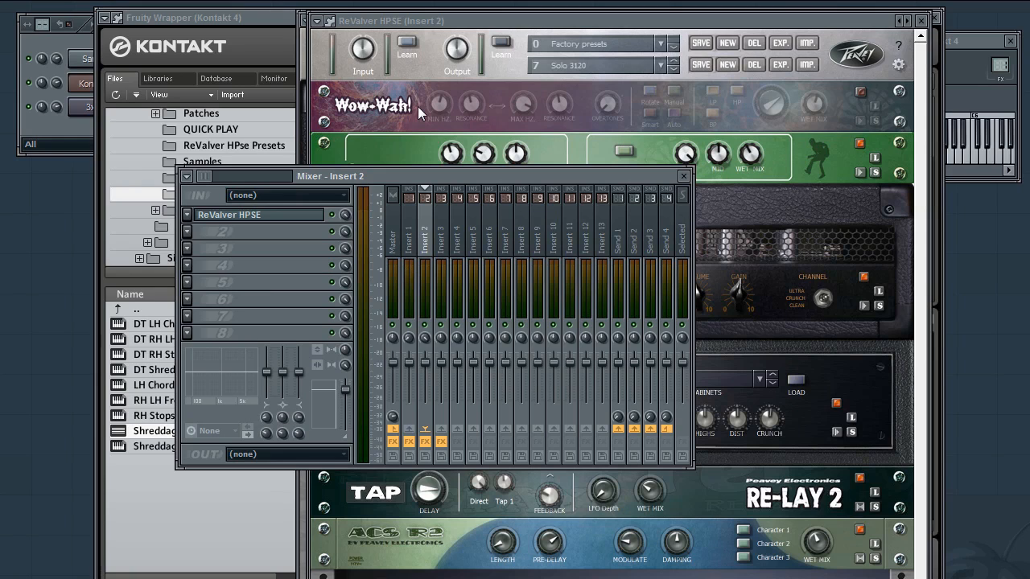
Step: Bring Insert 2's ReValver window to the front
{"action": "left_click", "coordinate": [683, 176]}
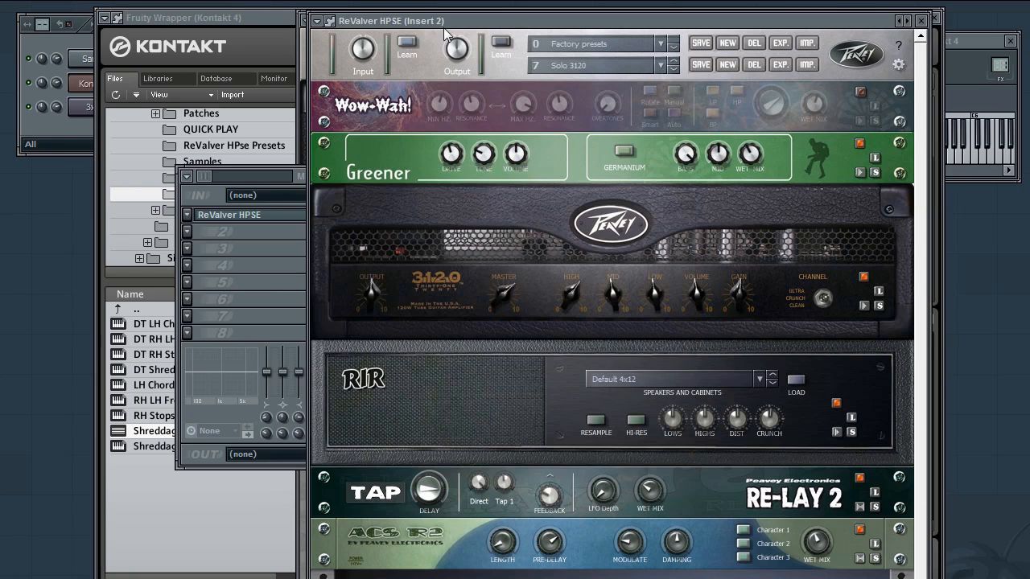
{"action": "mouse_move", "coordinate": [479, 228]}
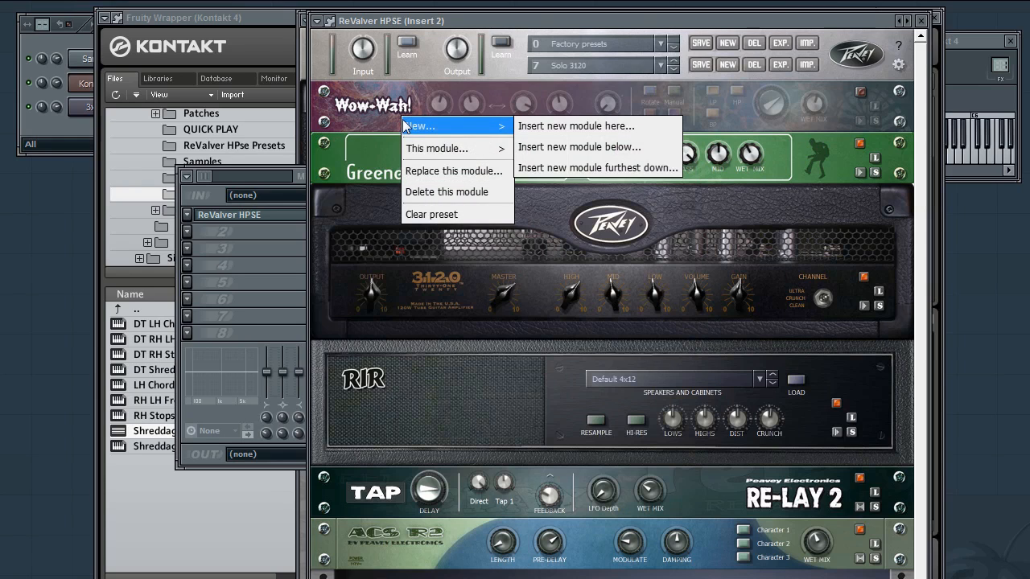
{"action": "mouse_move", "coordinate": [438, 148]}
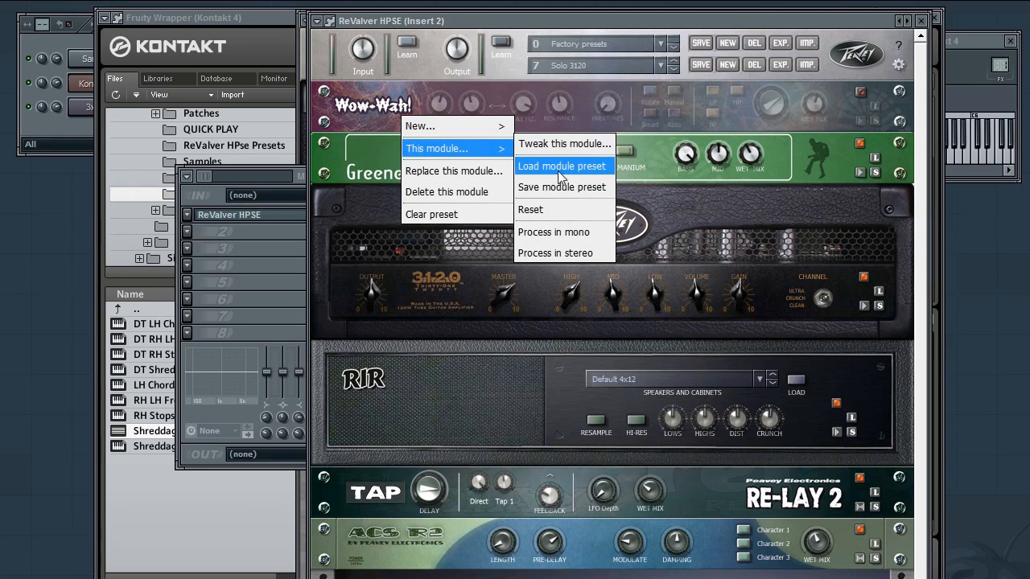
{"action": "mouse_move", "coordinate": [453, 171]}
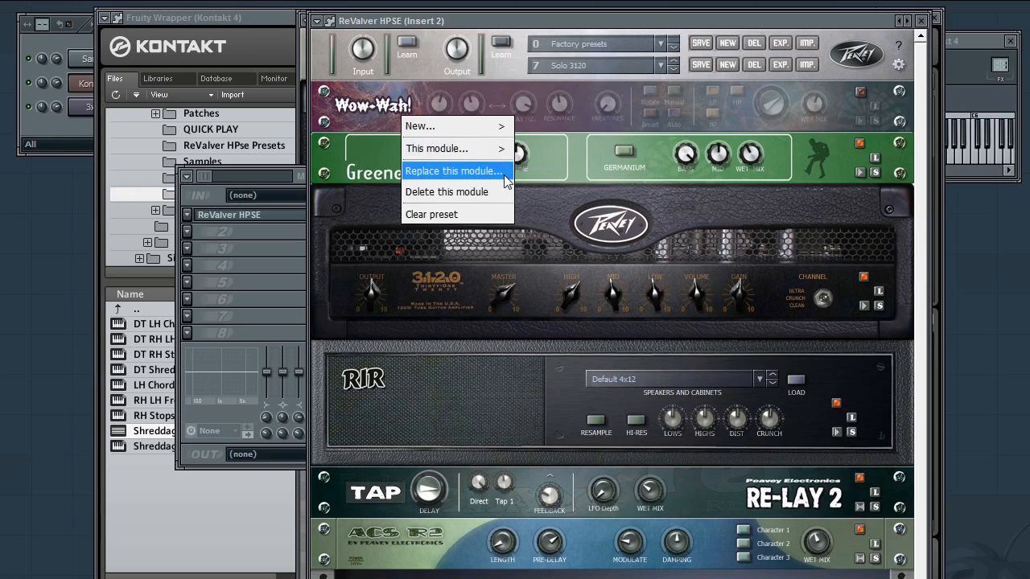
Step: Browse the Amps, Poweramps, Speakers, Effects and Tools module tabs for Wow-Wah, then close the list
{"action": "left_click", "coordinate": [454, 170]}
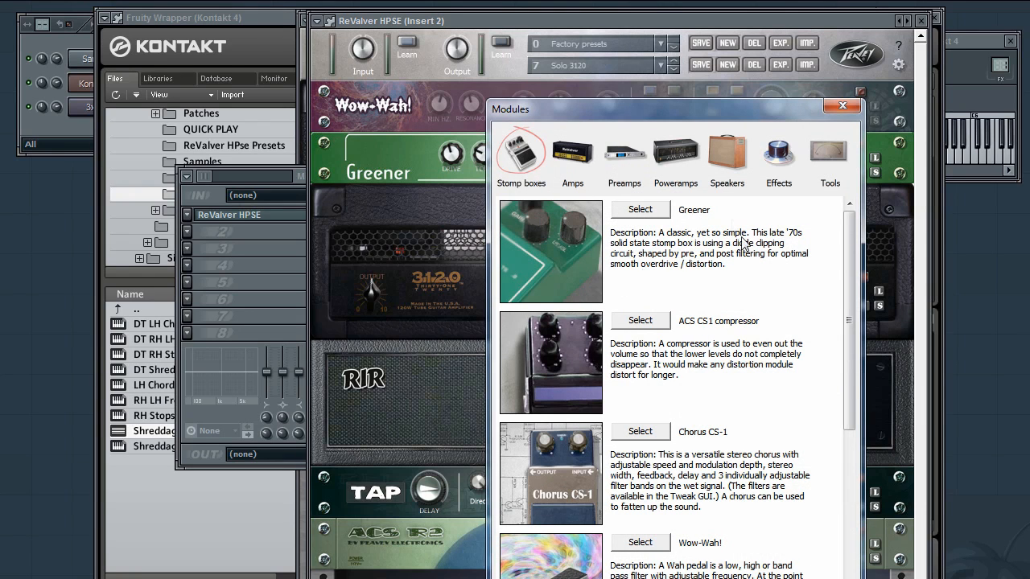
{"action": "scroll", "scroll_direction": "down", "scroll_amount": 3}
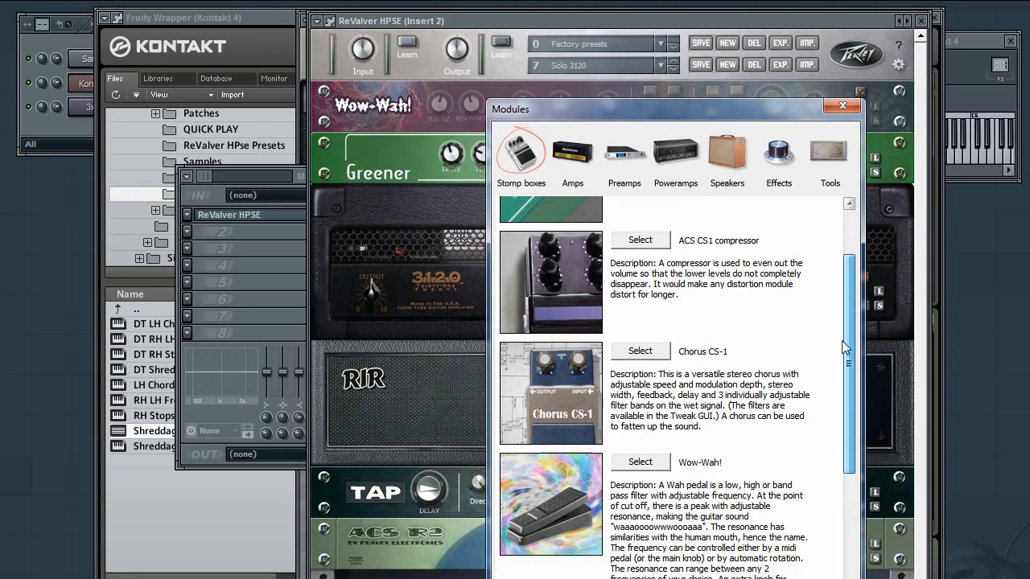
{"action": "scroll", "scroll_direction": "up", "scroll_amount": 3}
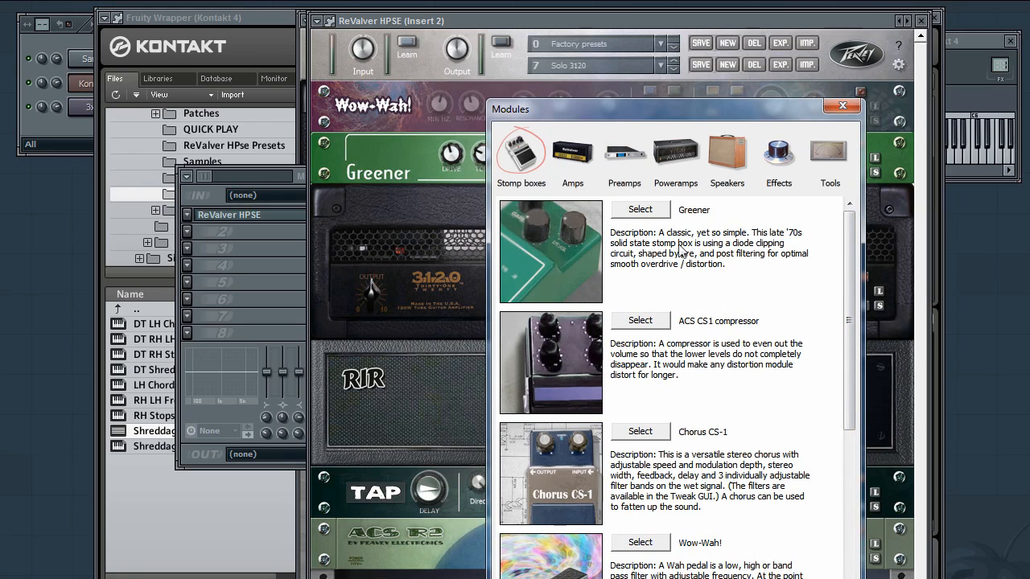
{"action": "mouse_move", "coordinate": [573, 161]}
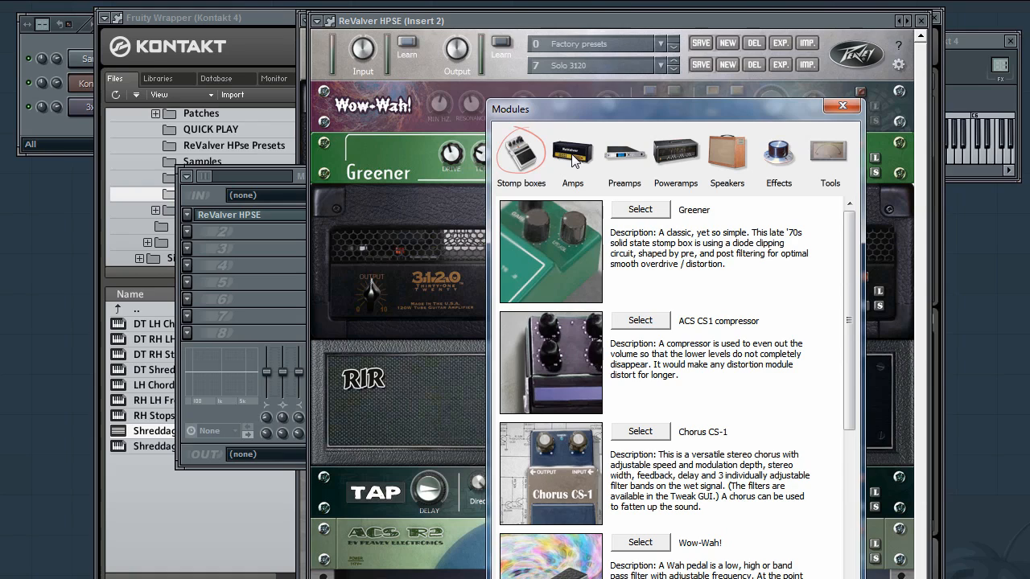
{"action": "left_click", "coordinate": [573, 158]}
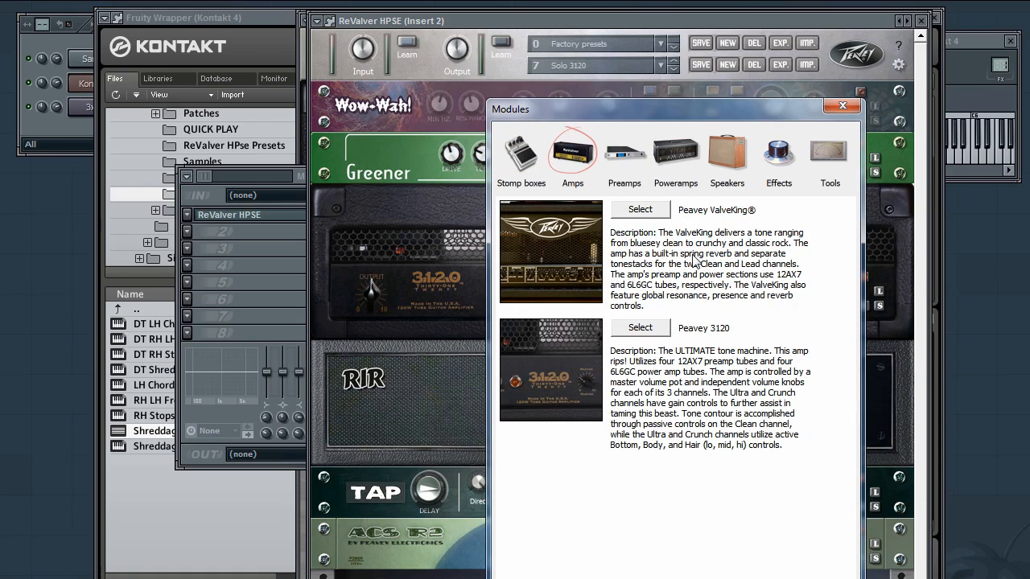
{"action": "mouse_move", "coordinate": [747, 261]}
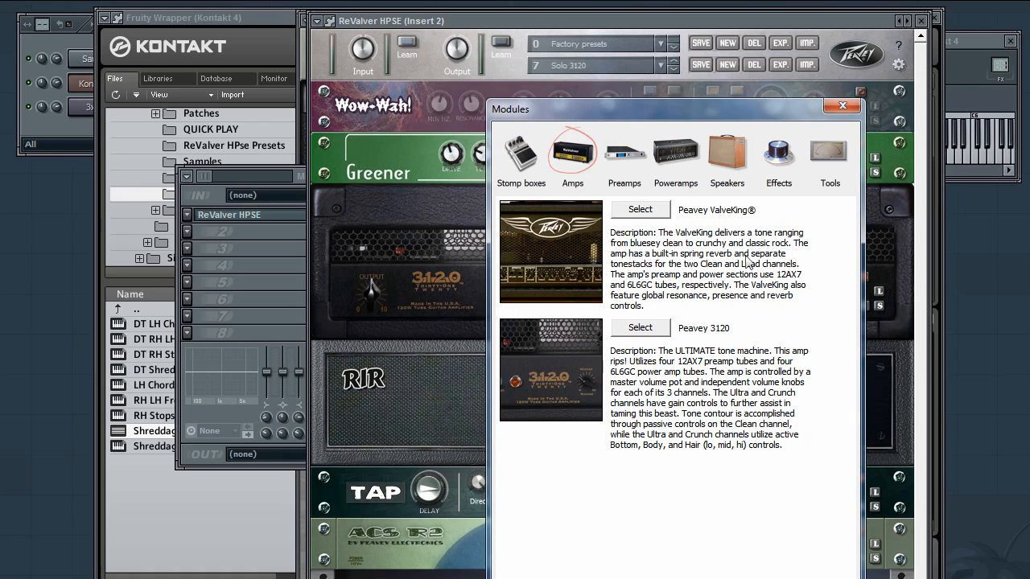
{"action": "mouse_move", "coordinate": [808, 394]}
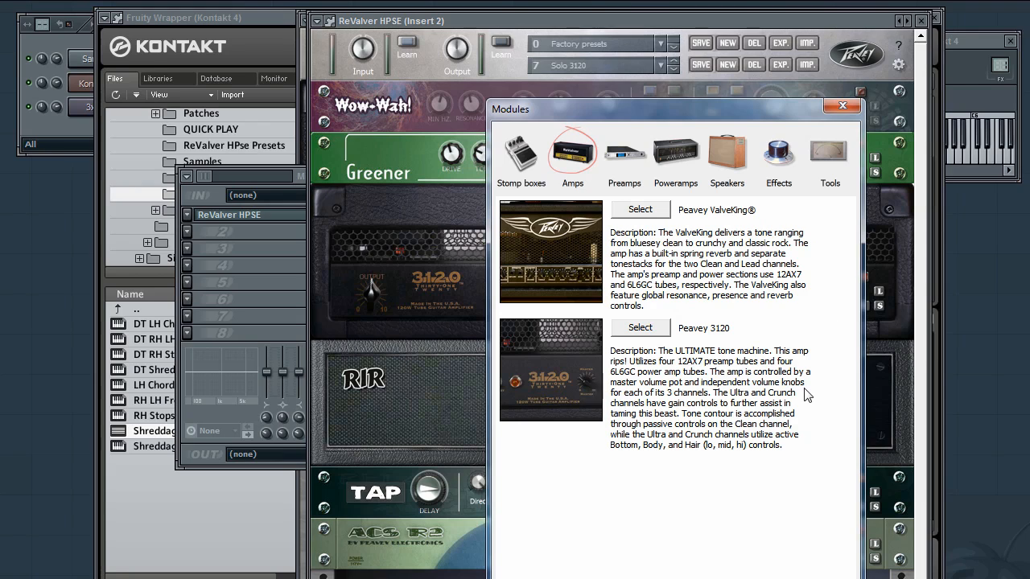
{"action": "mouse_move", "coordinate": [727, 166]}
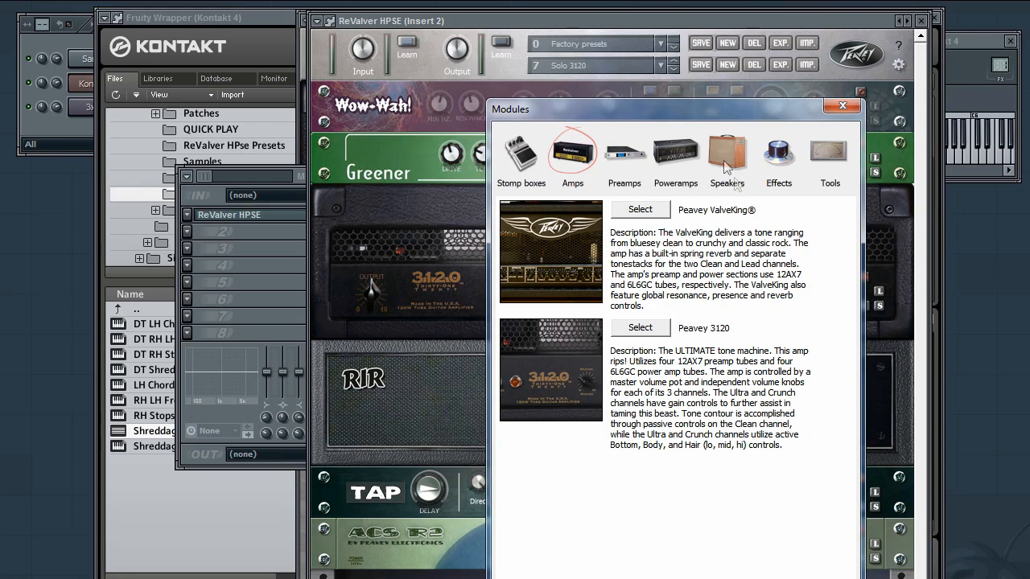
{"action": "left_click", "coordinate": [676, 153]}
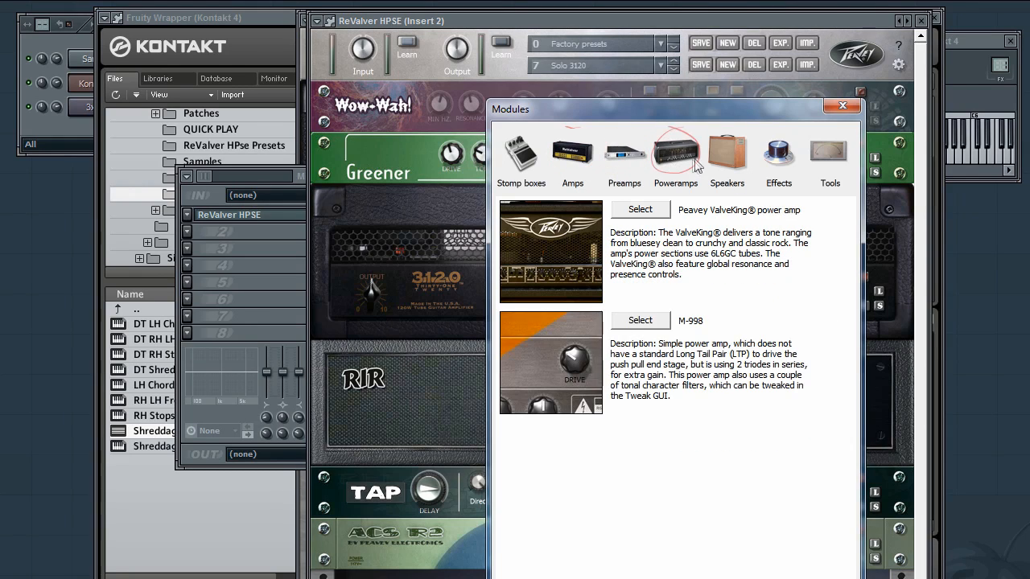
{"action": "left_click", "coordinate": [725, 152]}
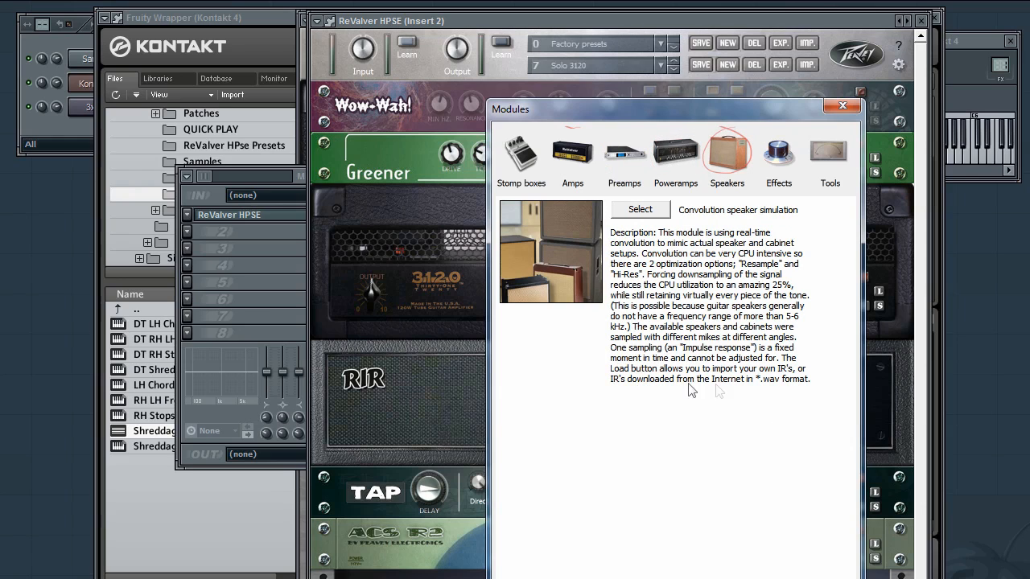
{"action": "left_click", "coordinate": [779, 153]}
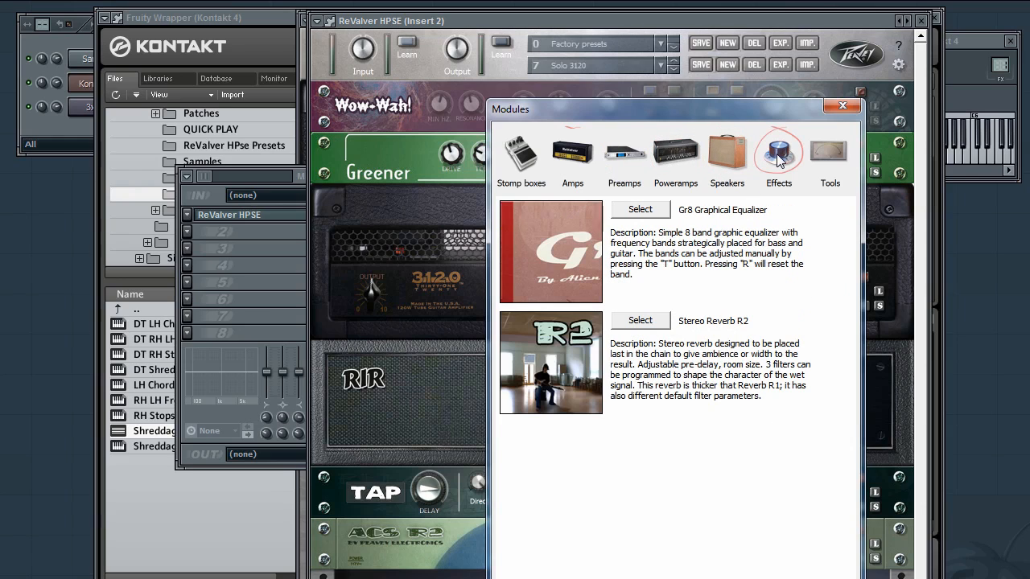
{"action": "left_click", "coordinate": [830, 157]}
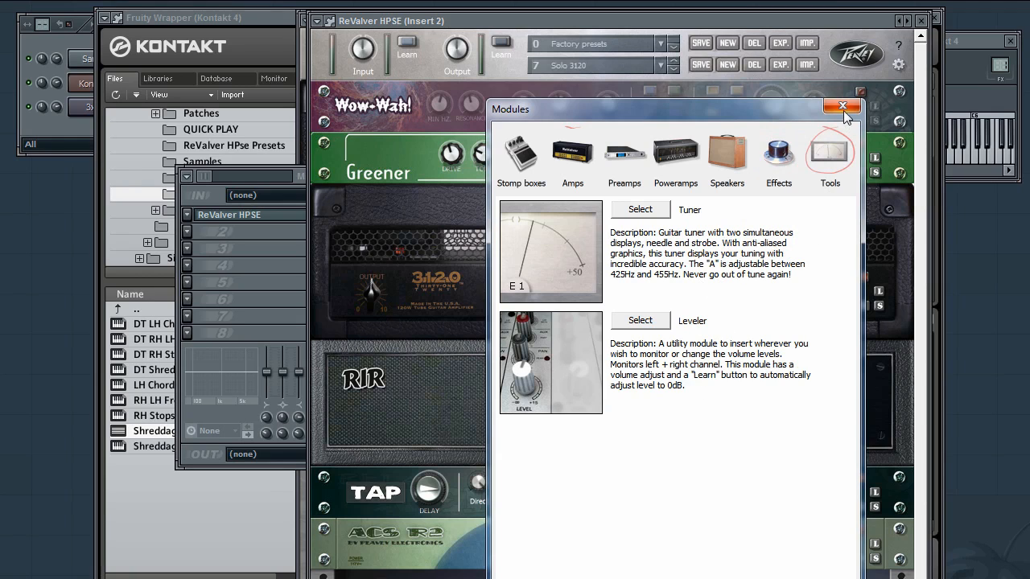
{"action": "left_click", "coordinate": [844, 107]}
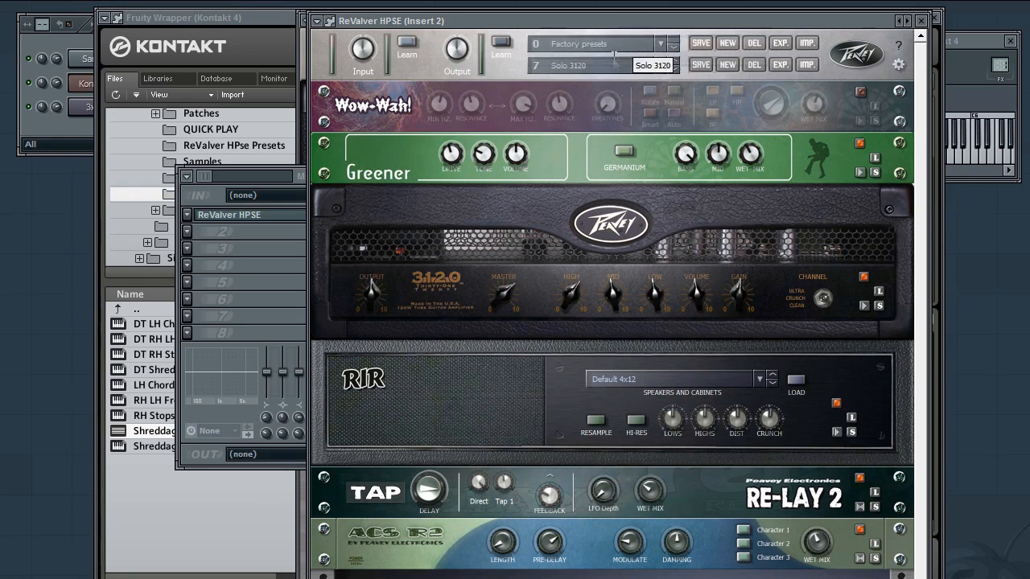
Step: Switch to the Shreddage Presets bank and apply a preset on each ReValver instance
{"action": "left_click", "coordinate": [595, 43]}
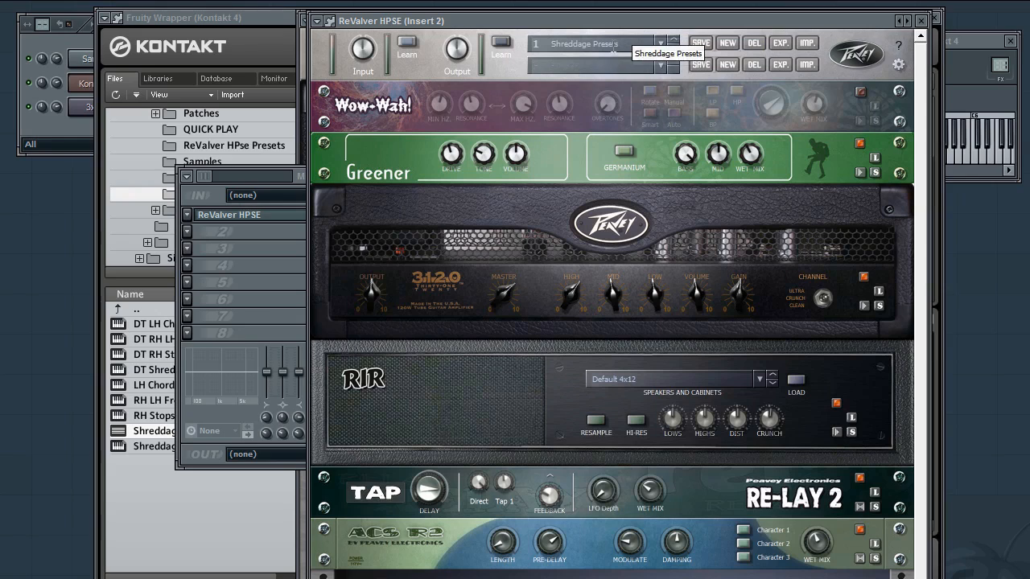
{"action": "mouse_move", "coordinate": [523, 89]}
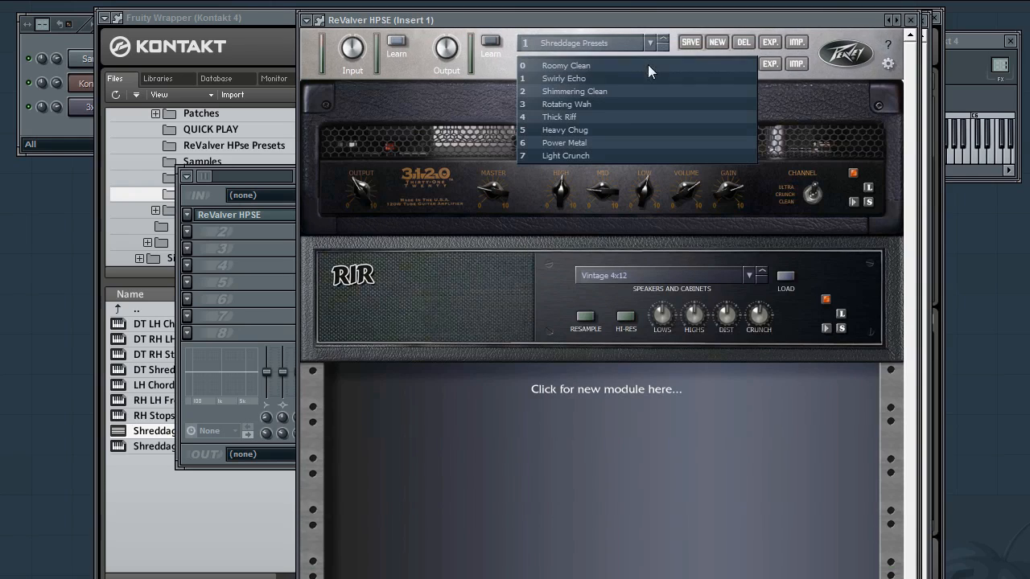
{"action": "left_click", "coordinate": [558, 116]}
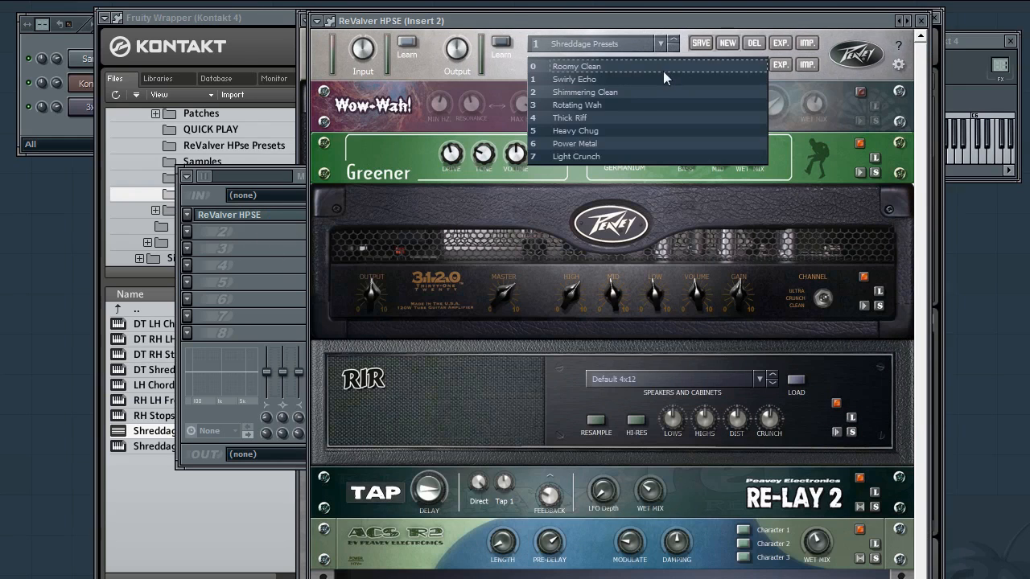
{"action": "left_click", "coordinate": [574, 130]}
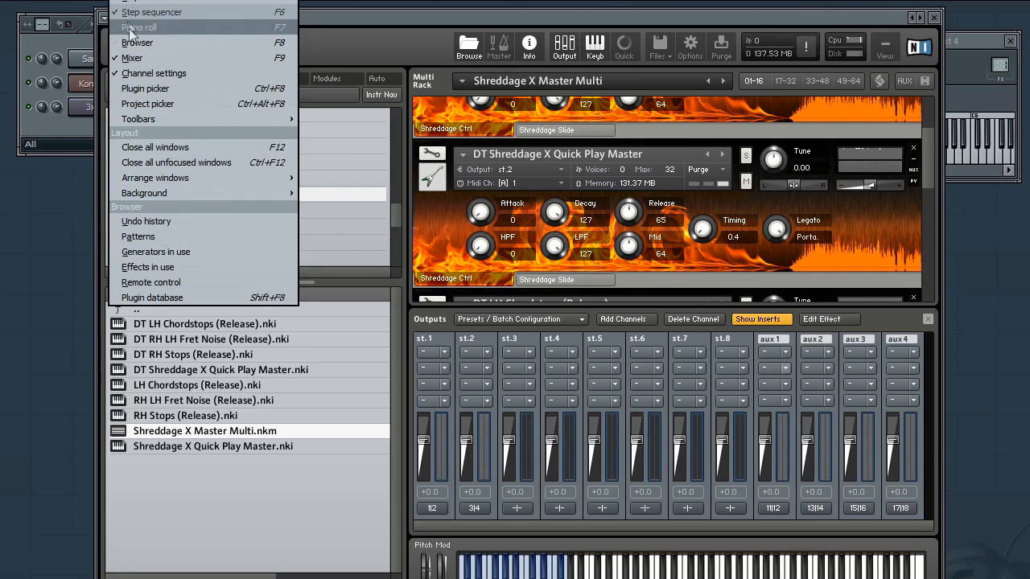
Step: Route amp inserts 1 and 2 into mixer insert 3
{"action": "left_click", "coordinate": [132, 58]}
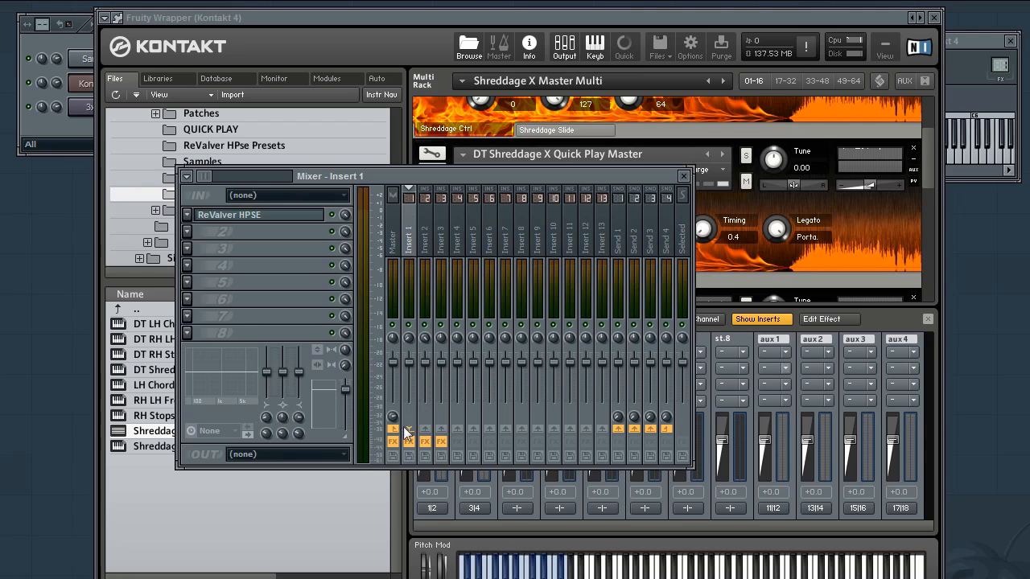
{"action": "left_click", "coordinate": [393, 427]}
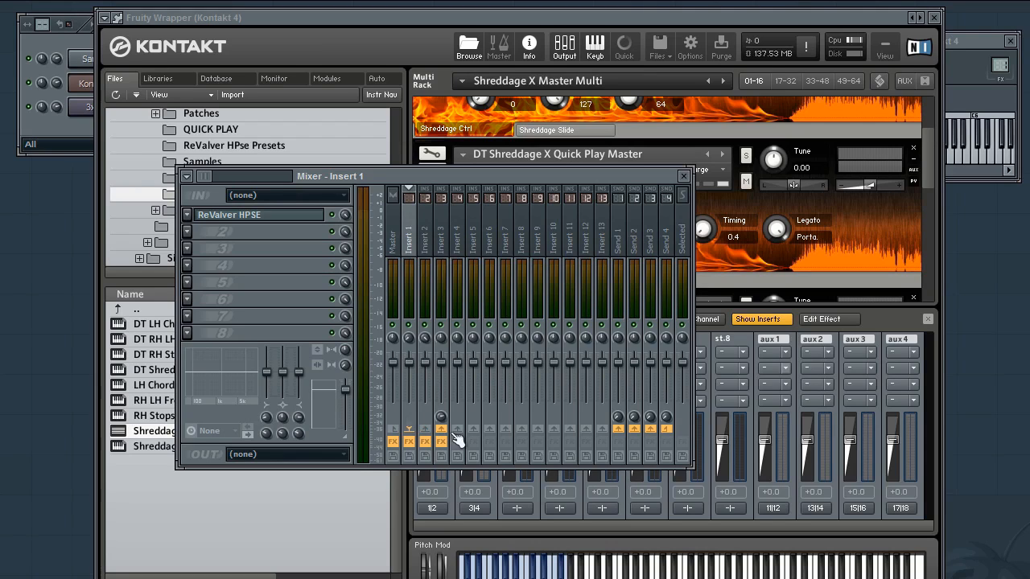
{"action": "mouse_move", "coordinate": [479, 432]}
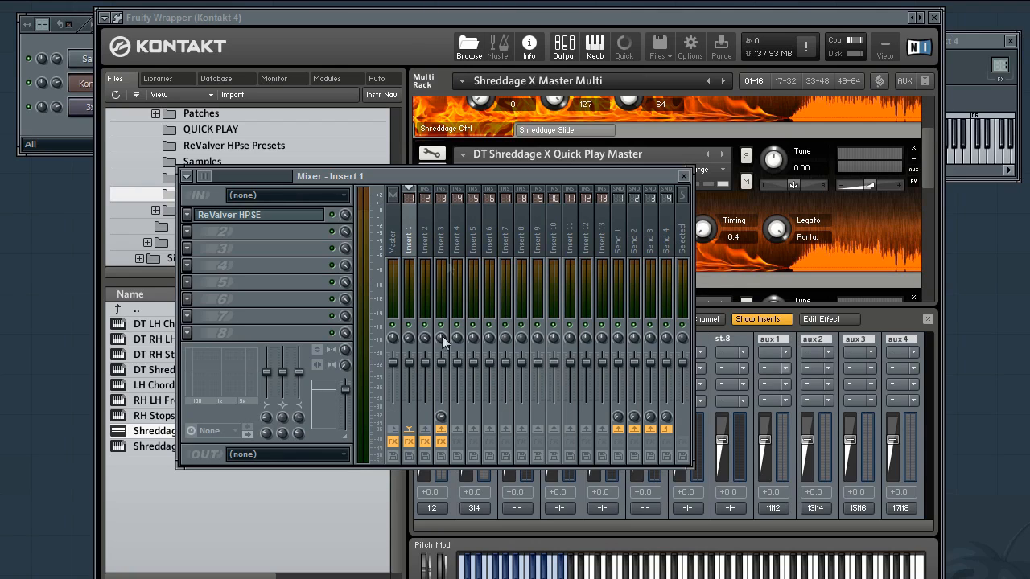
{"action": "mouse_move", "coordinate": [448, 241]}
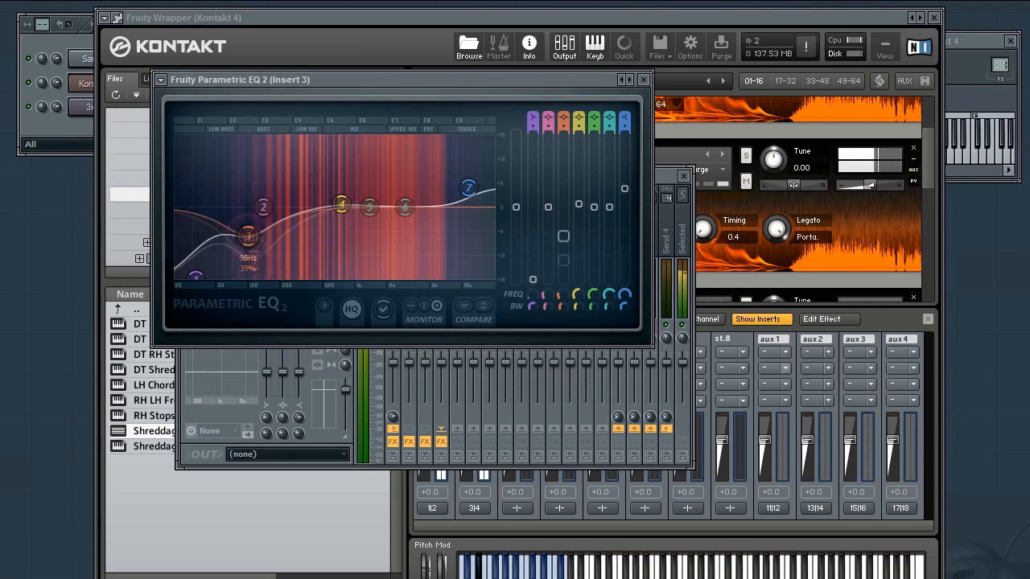
Step: Boost a low-mid band on insert 3's Parametric EQ 2 and return to the Shreddage X multi
{"action": "left_click_drag", "start_coordinate": [248, 235], "coordinate": [306, 196]}
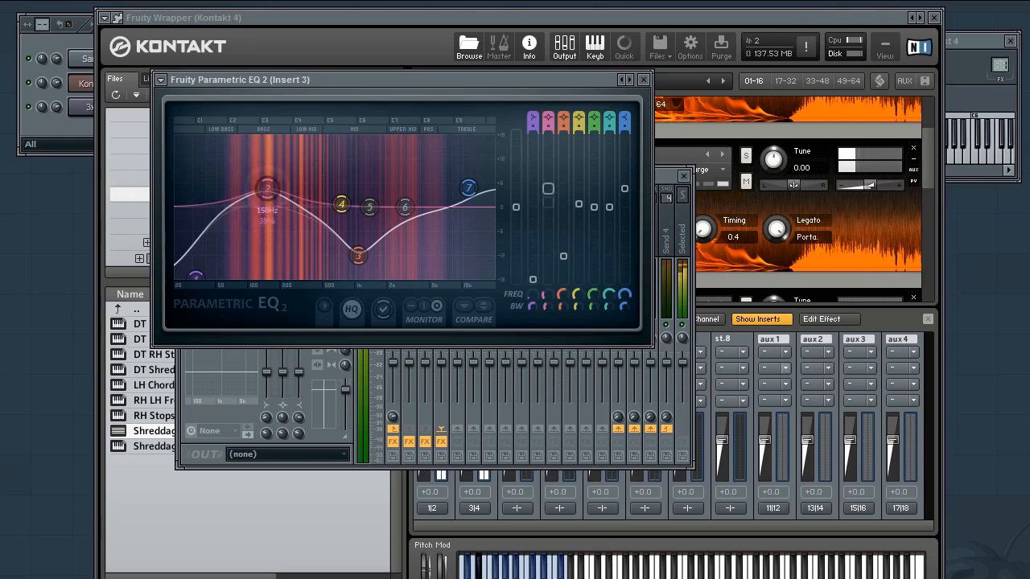
{"action": "left_click_drag", "start_coordinate": [267, 186], "coordinate": [259, 190]}
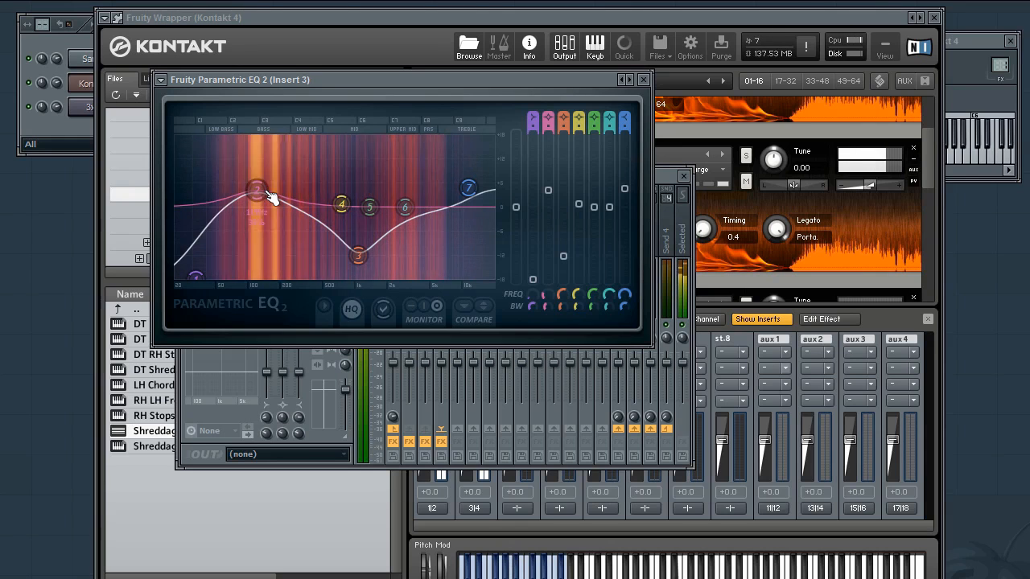
{"action": "left_click_drag", "start_coordinate": [256, 191], "coordinate": [256, 192]}
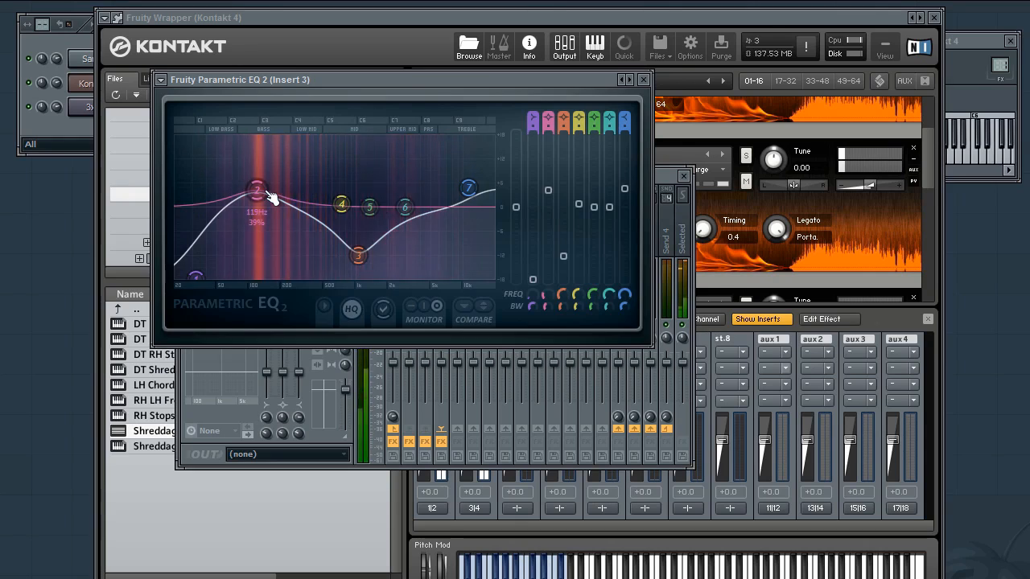
{"action": "left_click", "coordinate": [644, 79]}
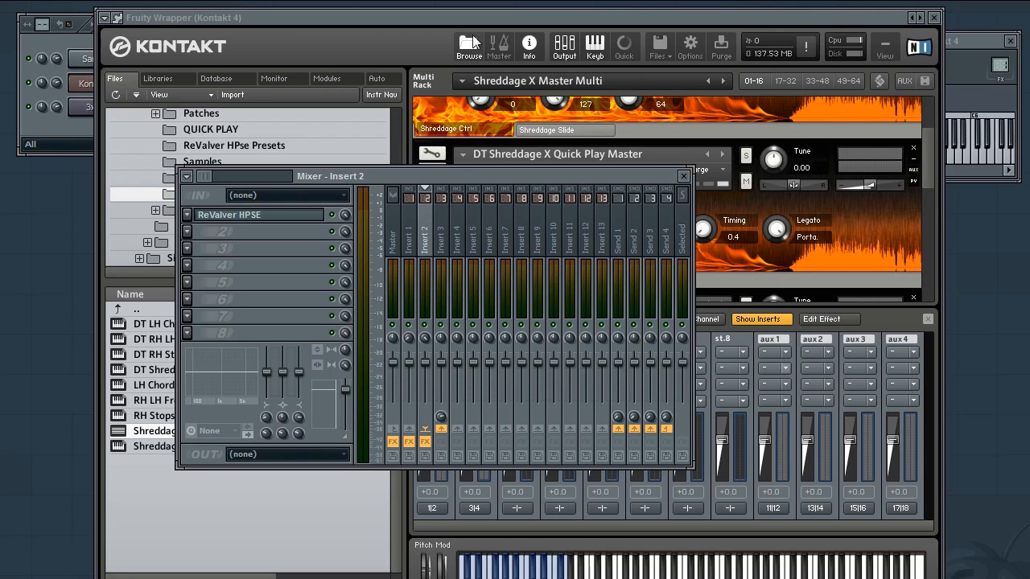
{"action": "left_click", "coordinate": [682, 175]}
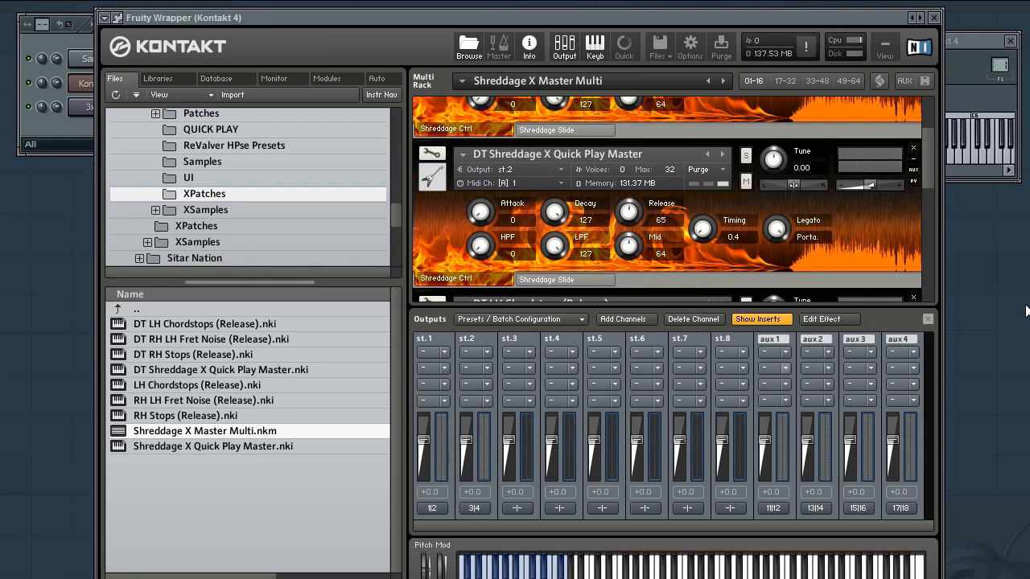